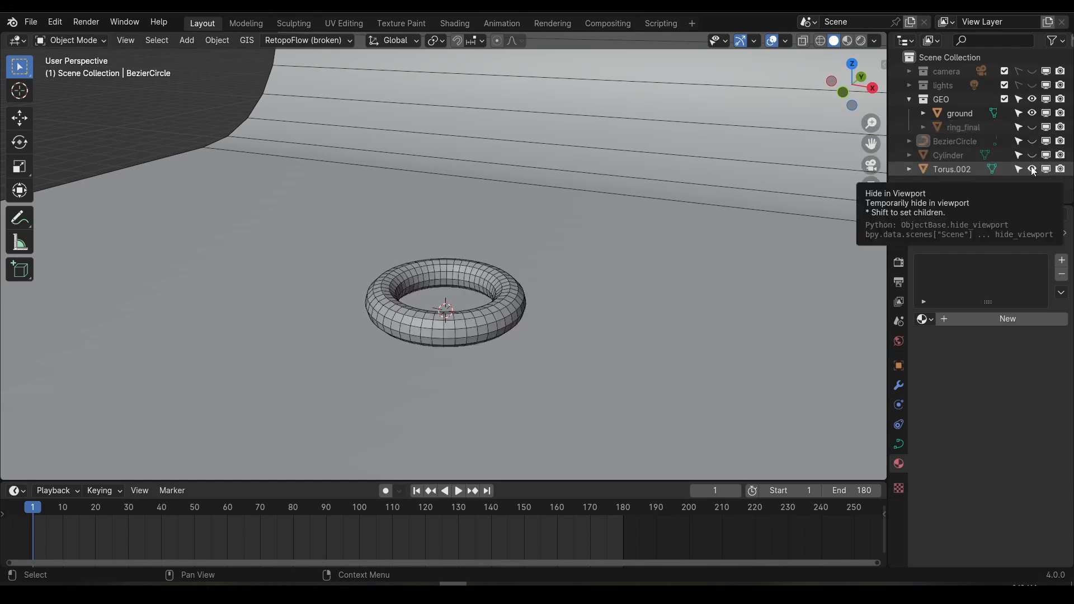
# - Hide the old torus and bezier circle from the viewport in the Outliner
pyautogui.click(1031, 169)
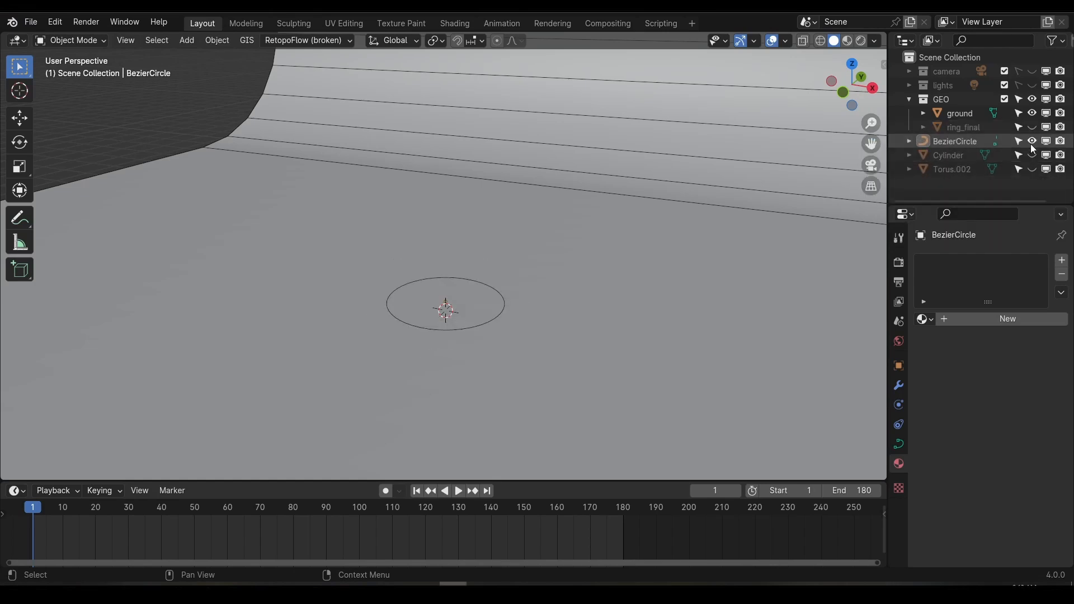
pyautogui.click(955, 141)
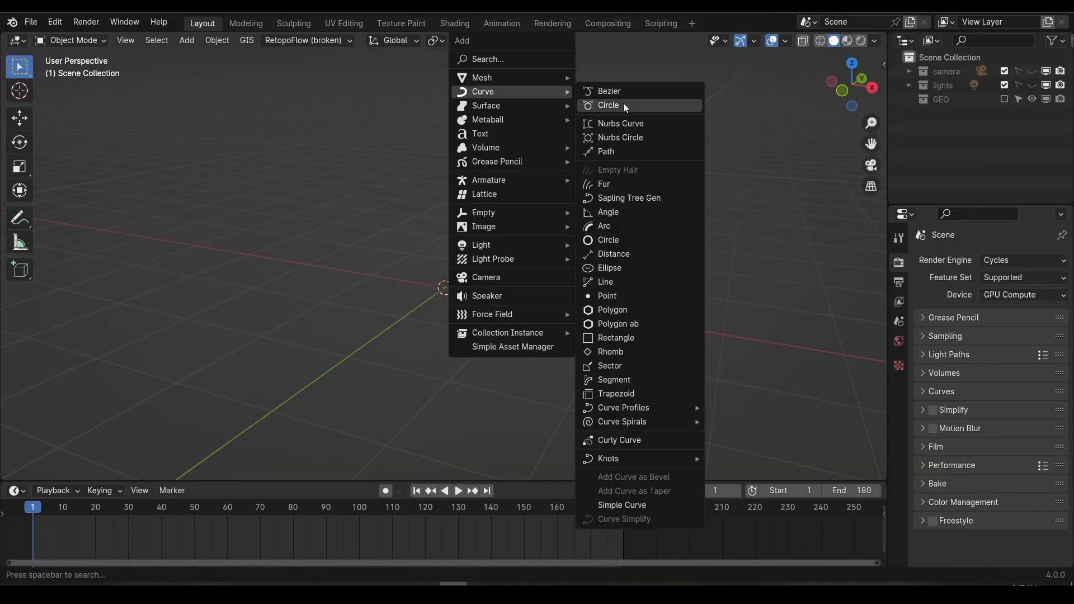
# - Add a circle curve with Extrude 0.2 m, Bevel Depth 0.075 m and Resolution Preview U 4
pyautogui.click(609, 106)
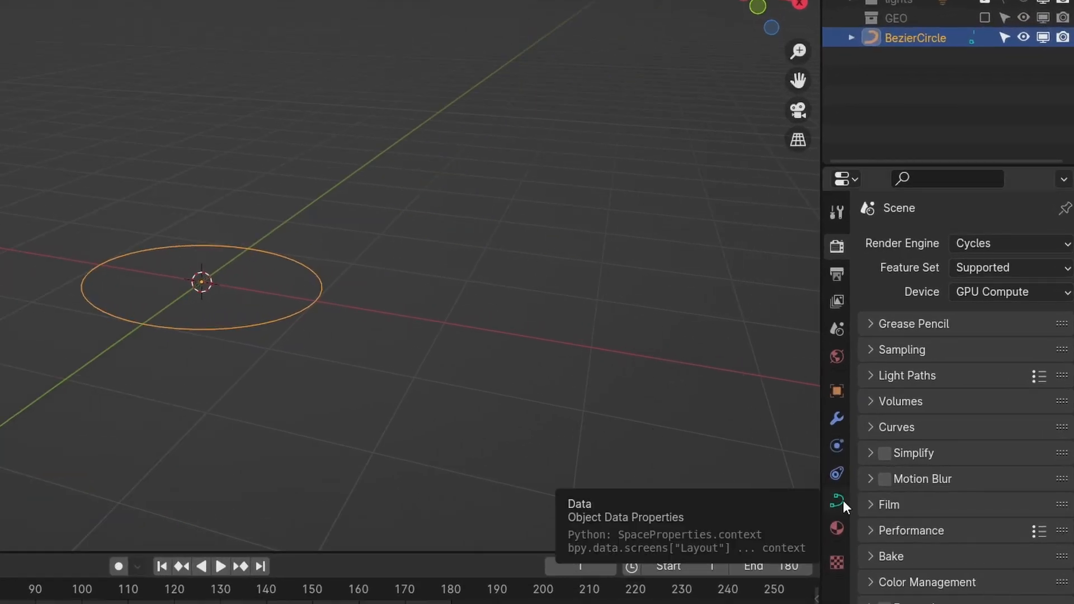
pyautogui.click(837, 499)
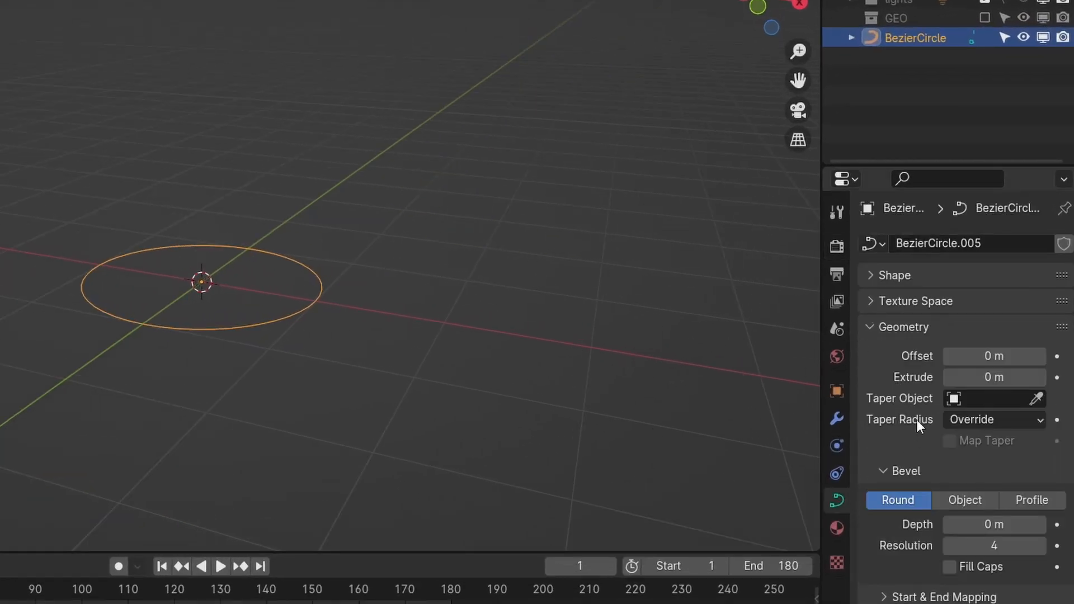
pyautogui.doubleClick(993, 377)
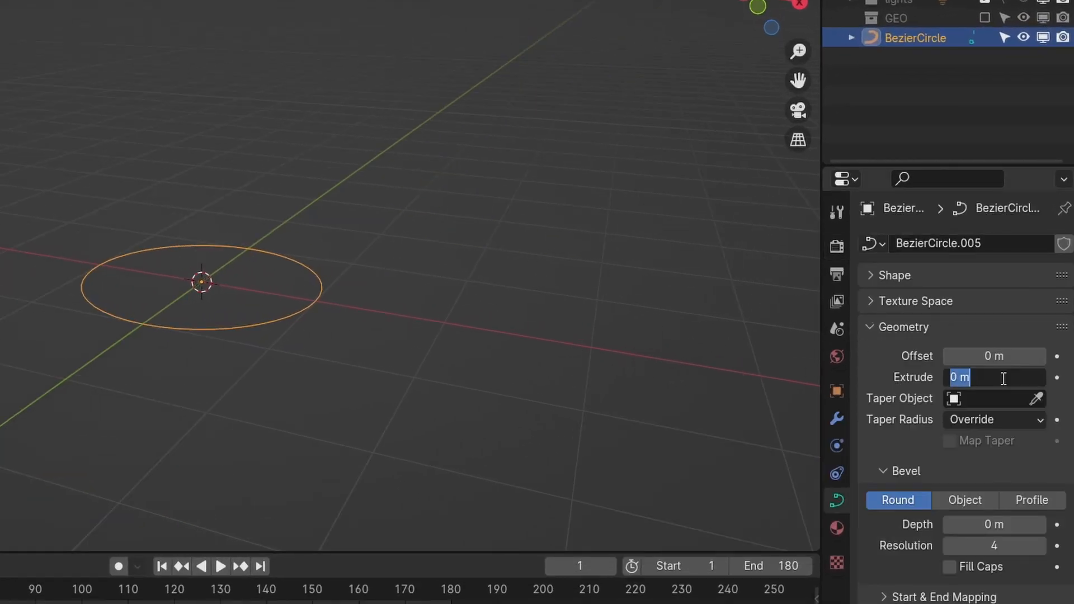
pyautogui.write('0.2')
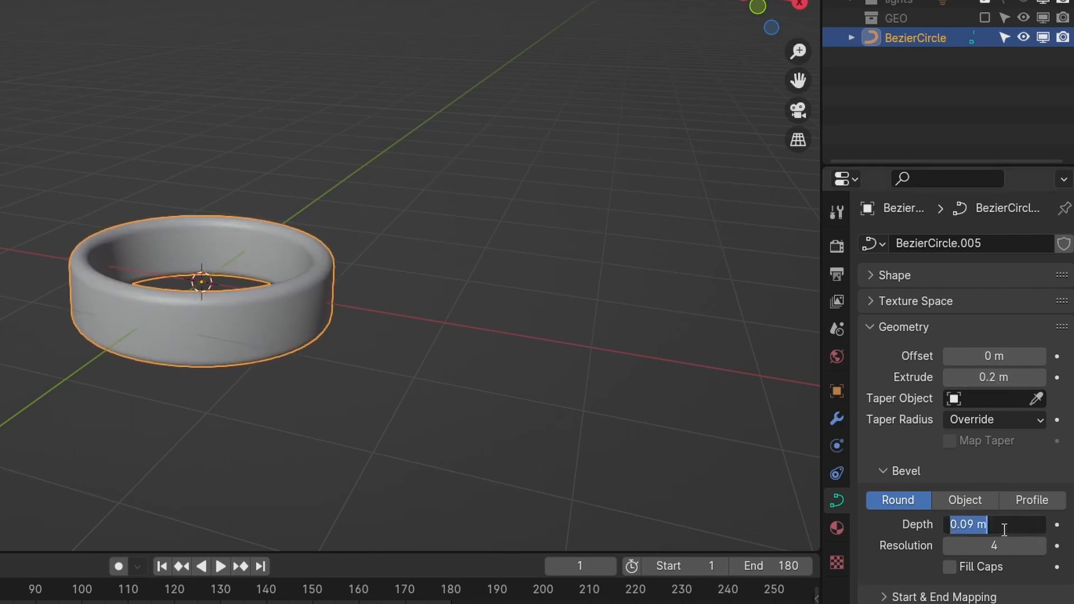
pyautogui.write('0.075 m')
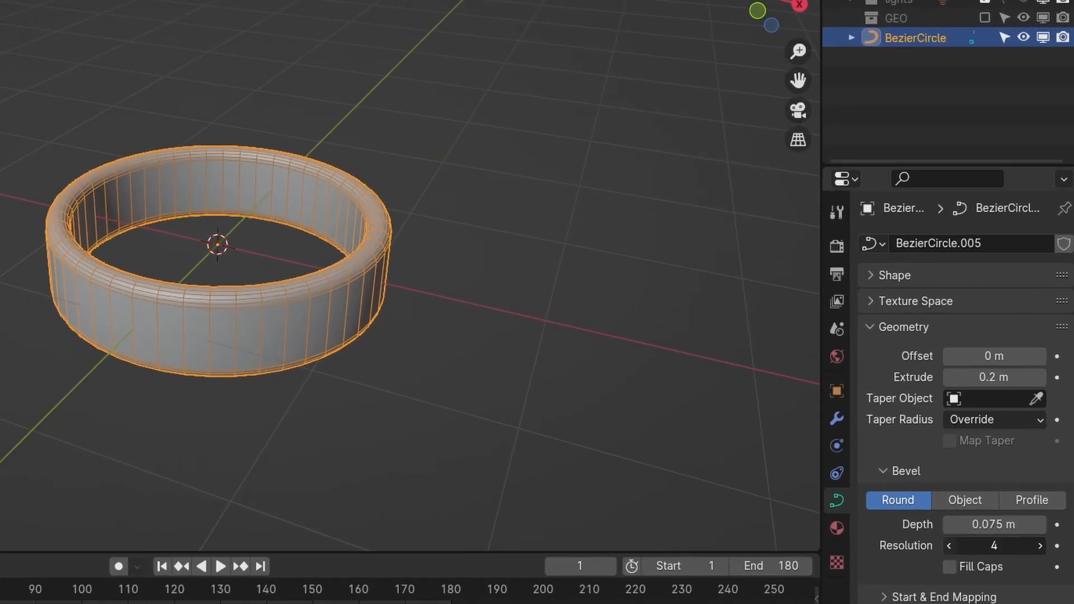
pyautogui.click(893, 275)
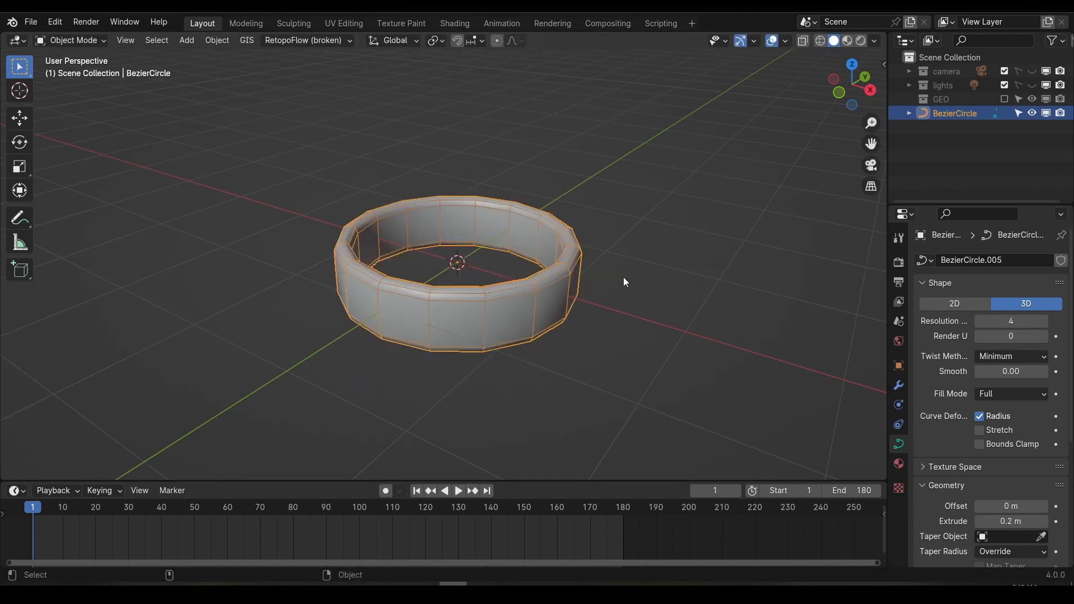
pyautogui.moveTo(683, 271)
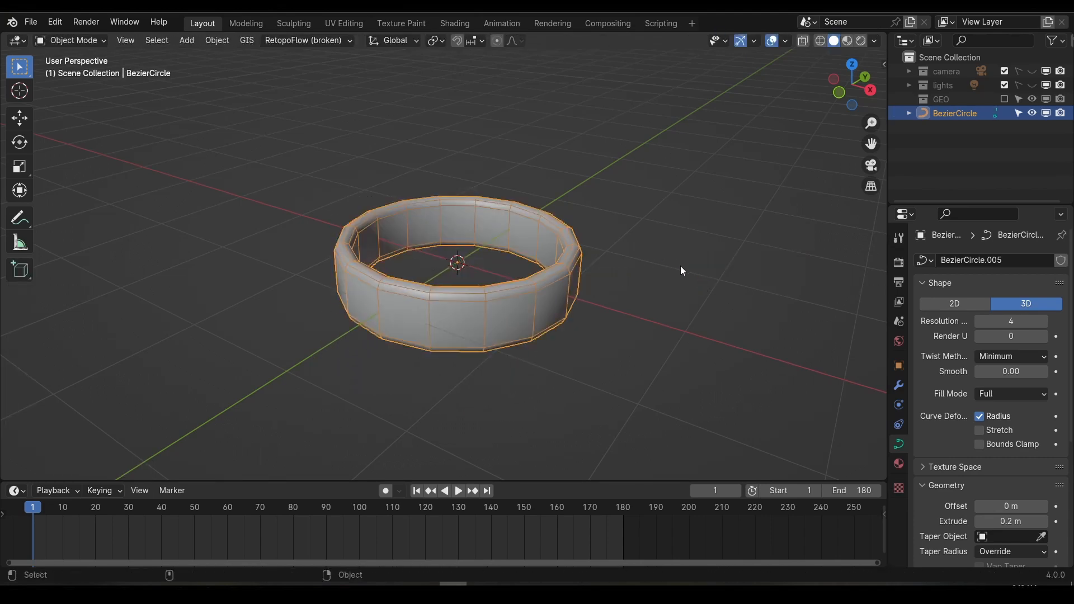
# - Convert the selected ring curve to a mesh and briefly check its vertices in Edit Mode
pyautogui.click(844, 41)
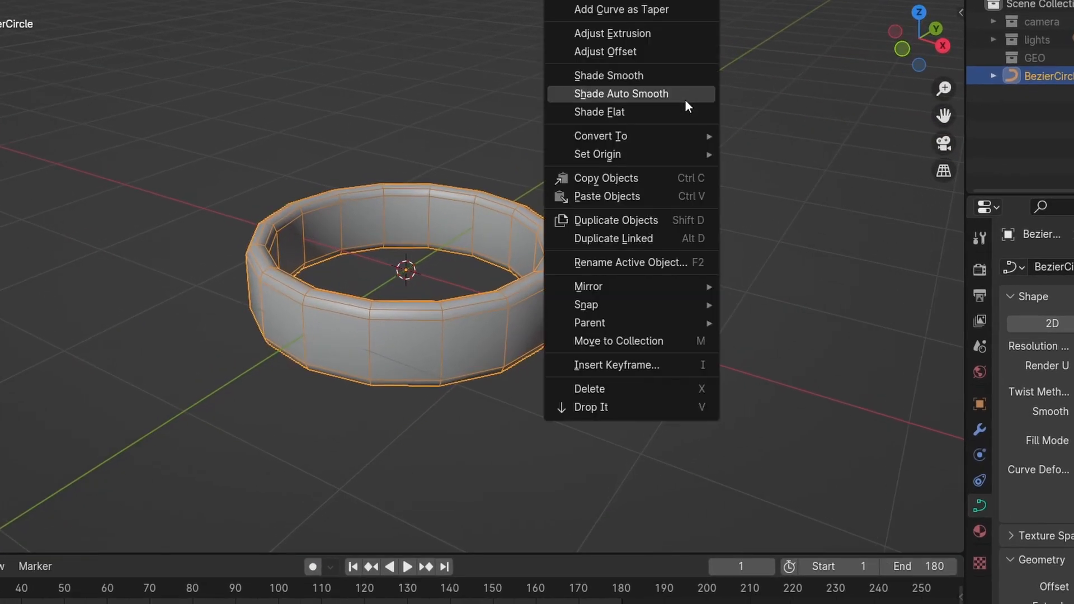
pyautogui.click(600, 135)
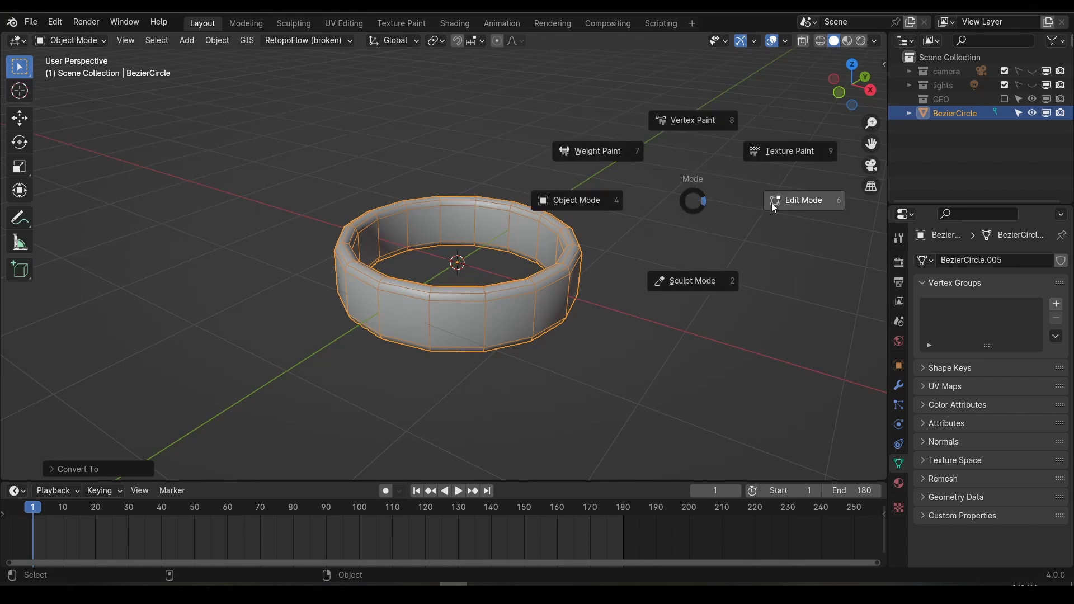
pyautogui.click(804, 201)
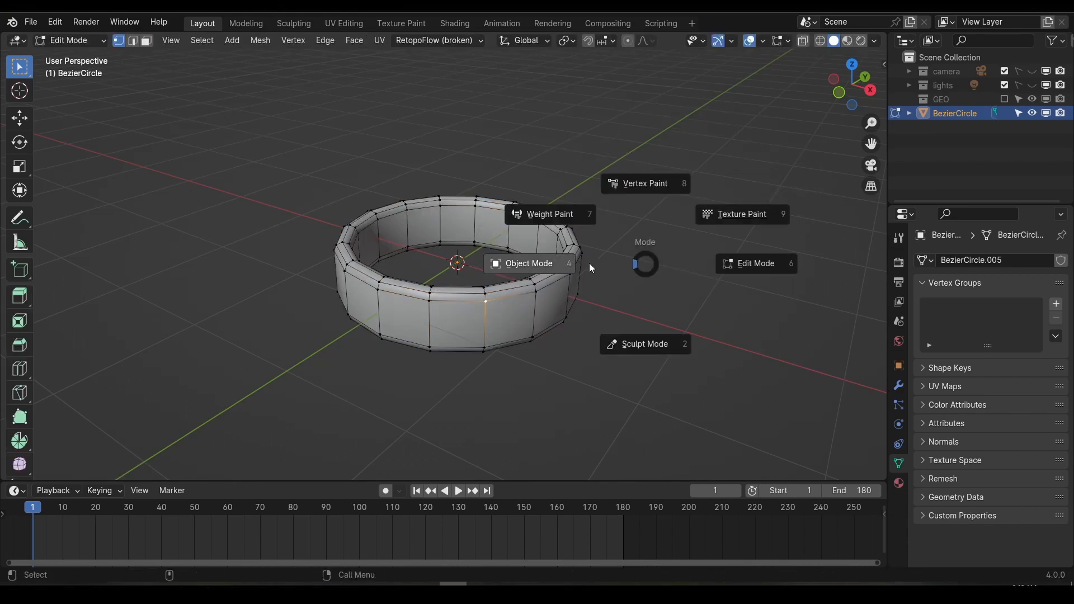
pyautogui.click(528, 263)
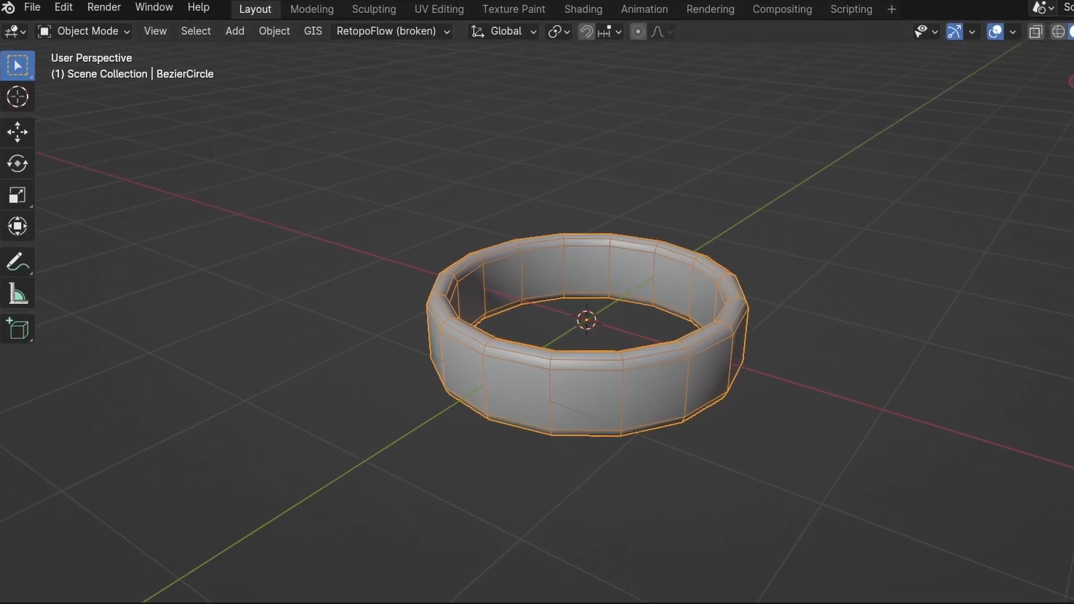
# - Create a new gold material for the ring with Roughness 0.2 in the Shader Editor
pyautogui.click(13, 30)
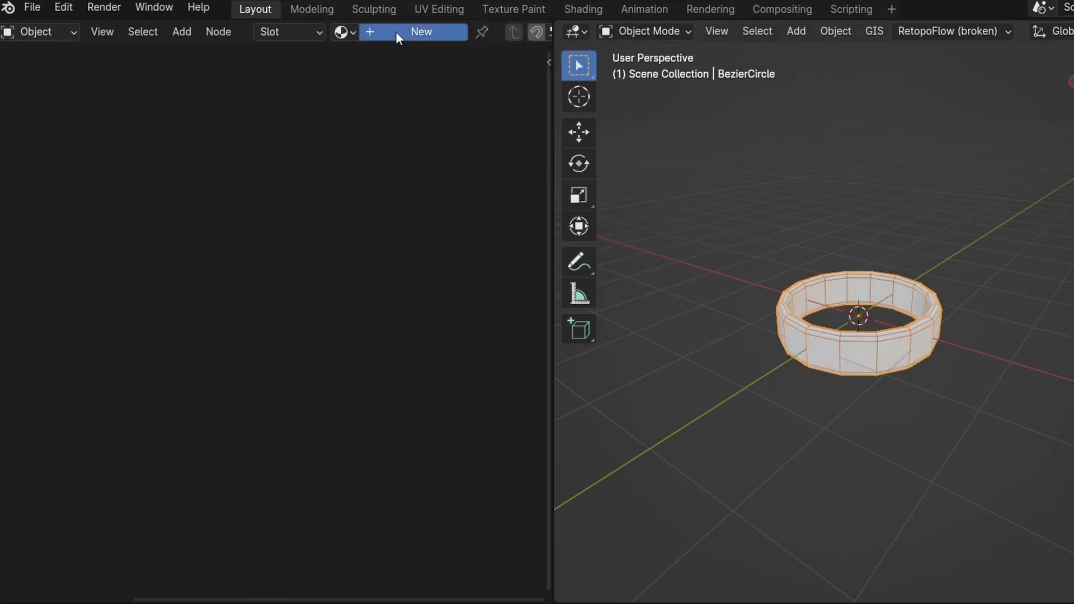
pyautogui.click(420, 32)
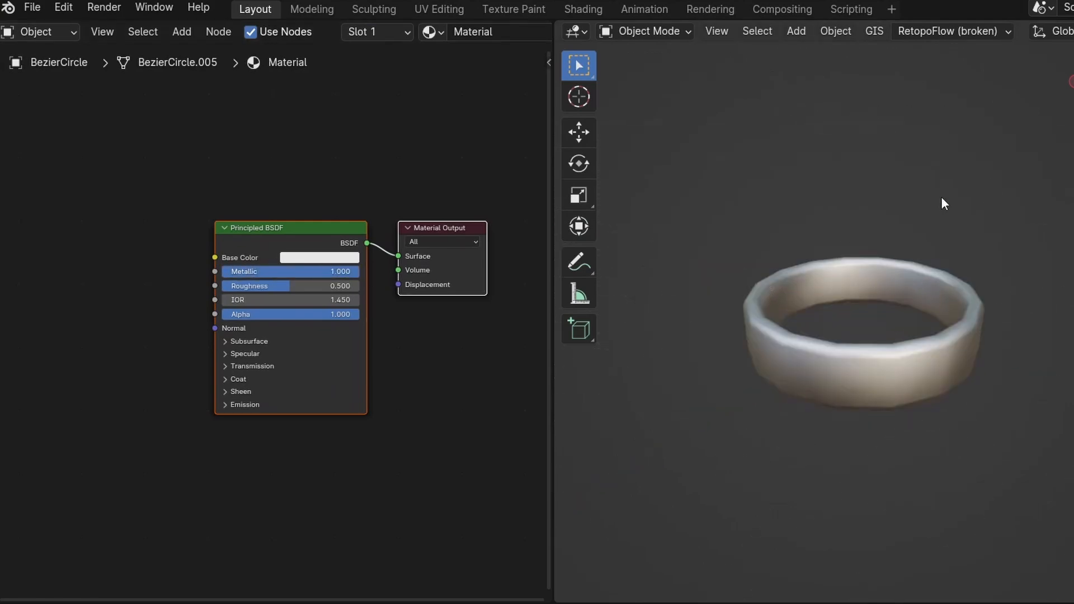
pyautogui.click(319, 257)
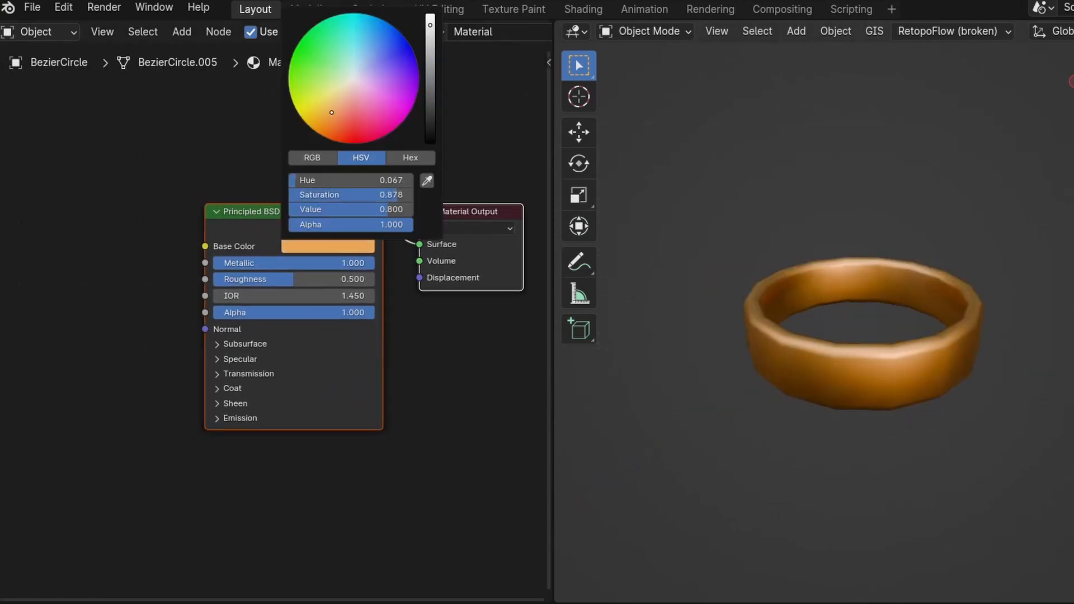
pyautogui.click(157, 330)
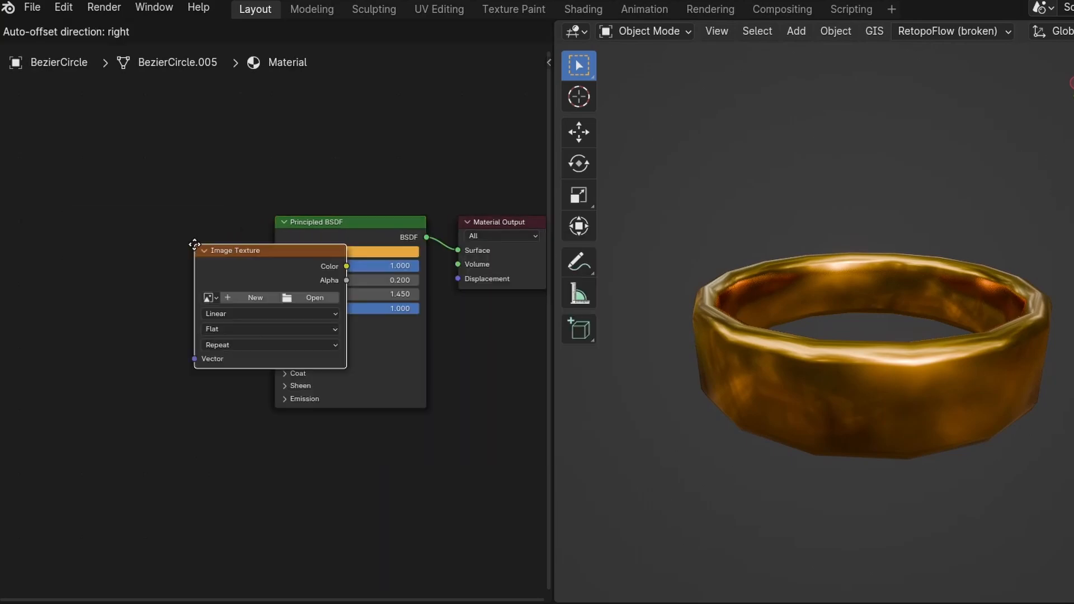
# - Load the inscription image into the Image Texture node
pyautogui.click(315, 298)
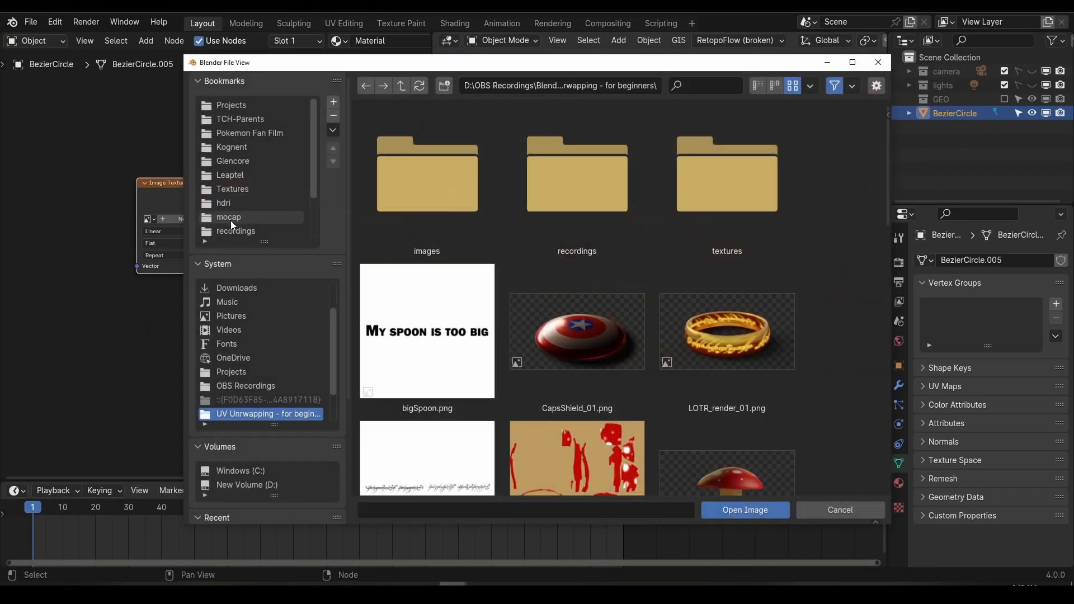
pyautogui.click(746, 511)
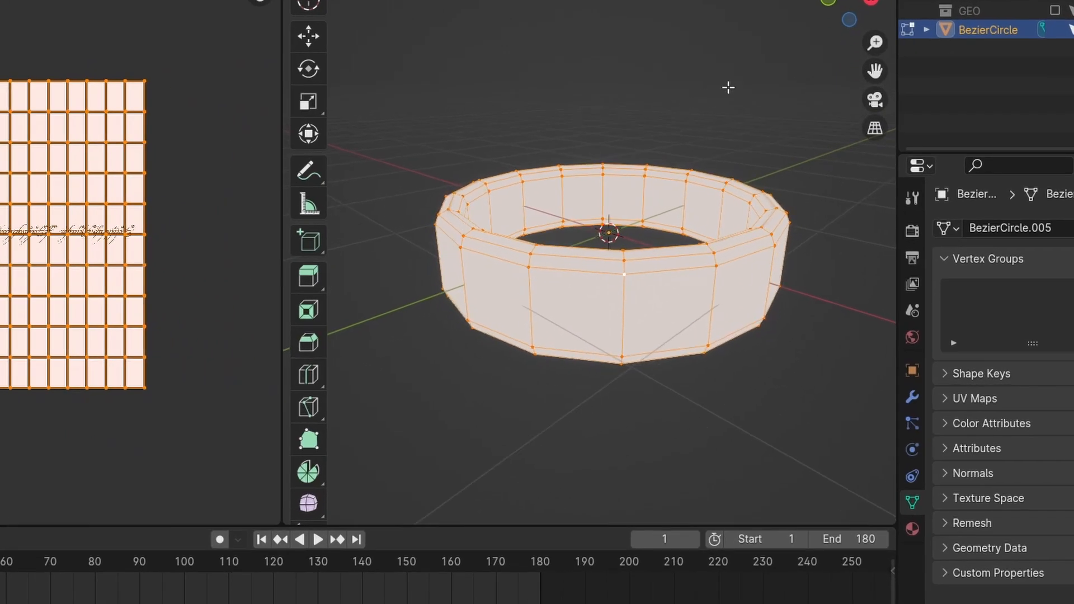
# - Unwrap the ring with Cylinder Projection, Direction set to Align to Object
pyautogui.press('u')
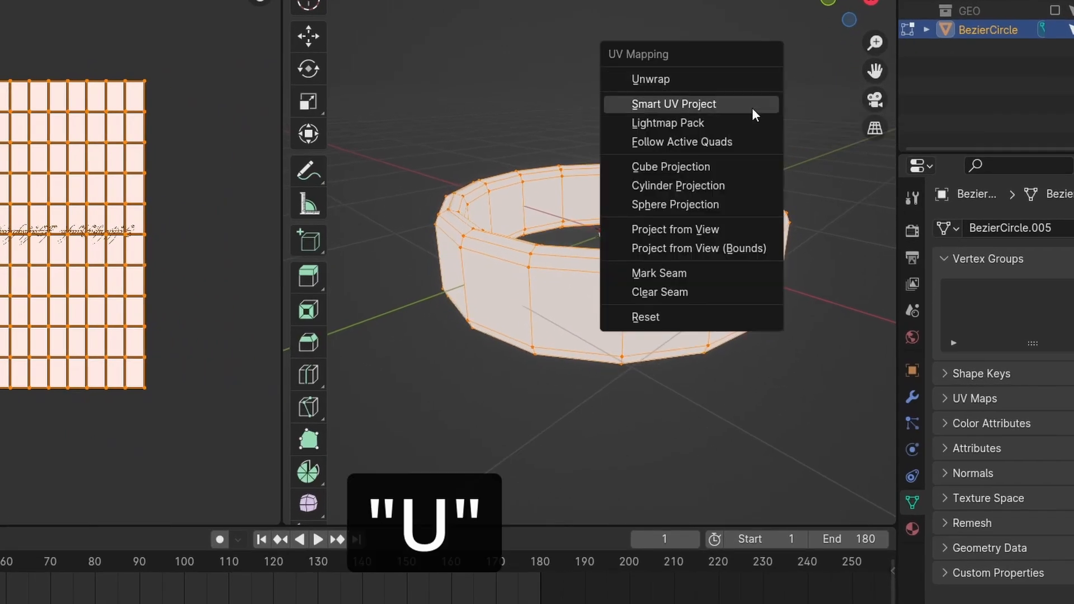
pyautogui.click(678, 186)
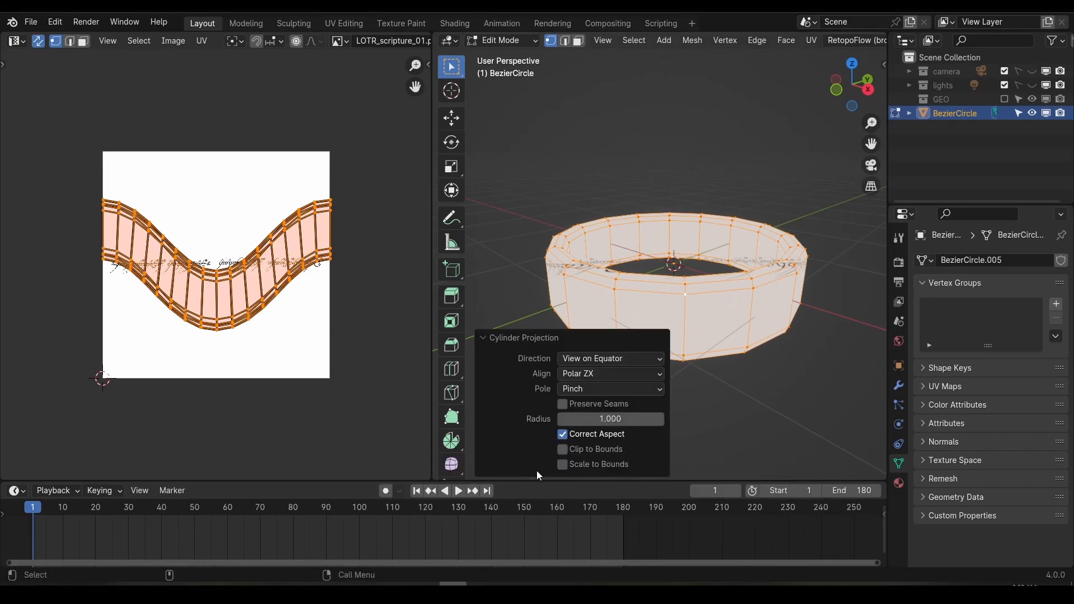
pyautogui.click(611, 358)
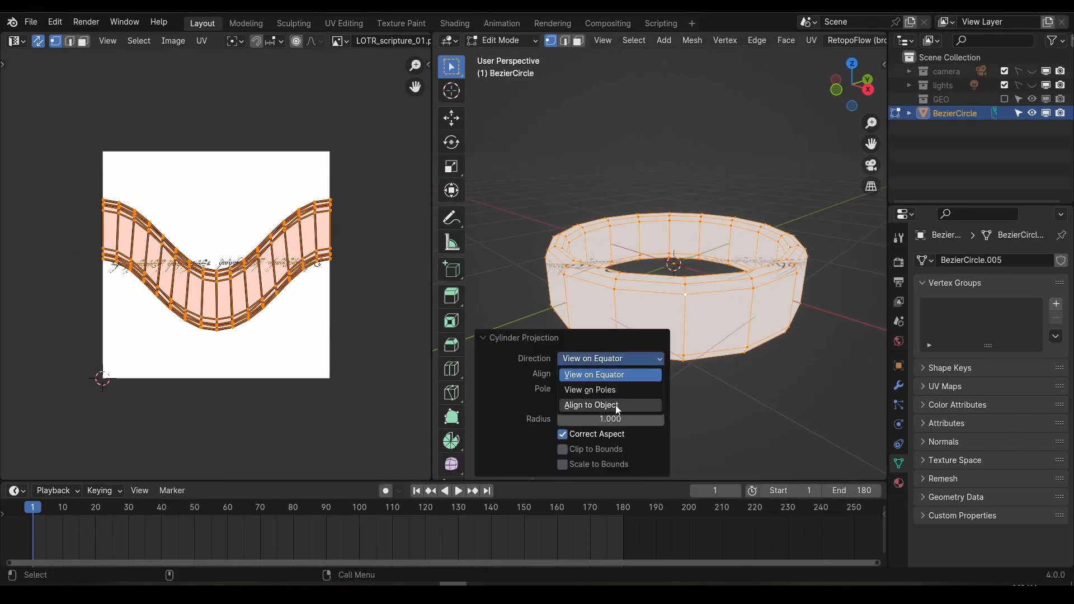
pyautogui.click(591, 405)
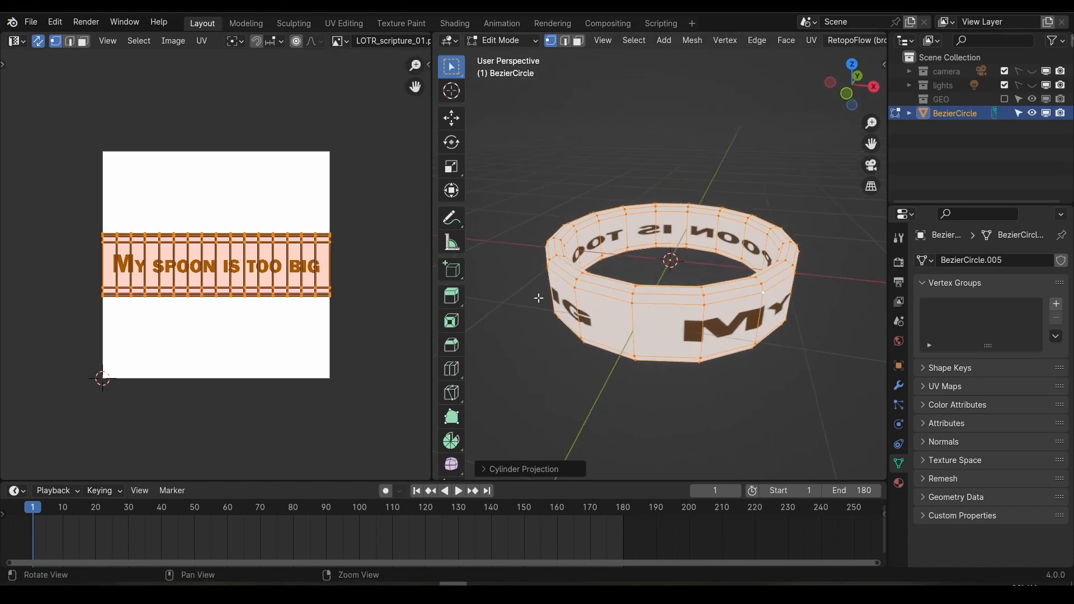
# - Mark seams from the UV islands and on the chosen rim and vertical edges
pyautogui.click(201, 40)
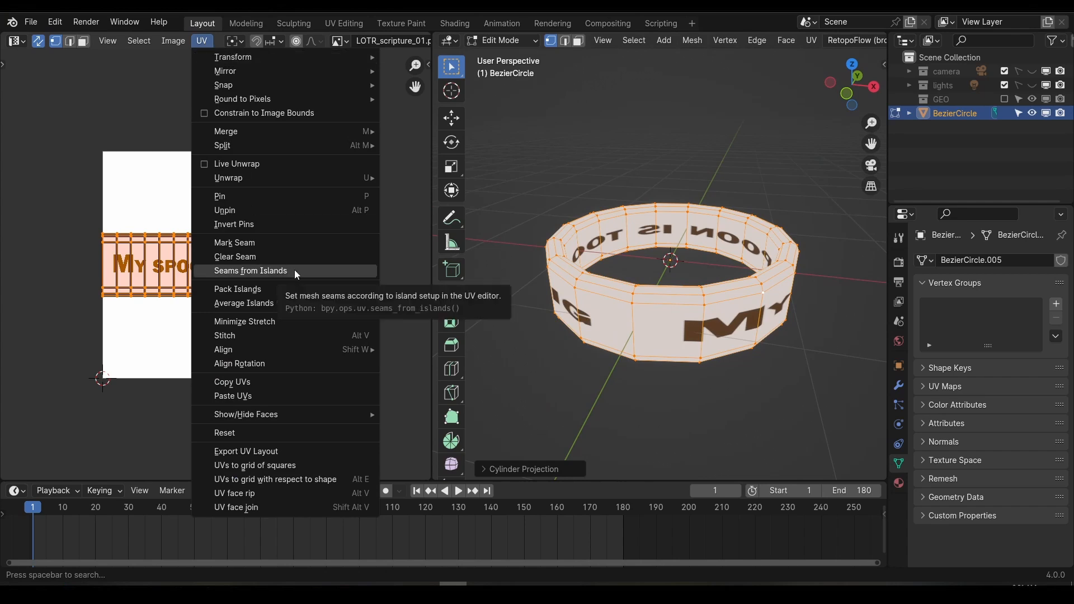
pyautogui.click(250, 270)
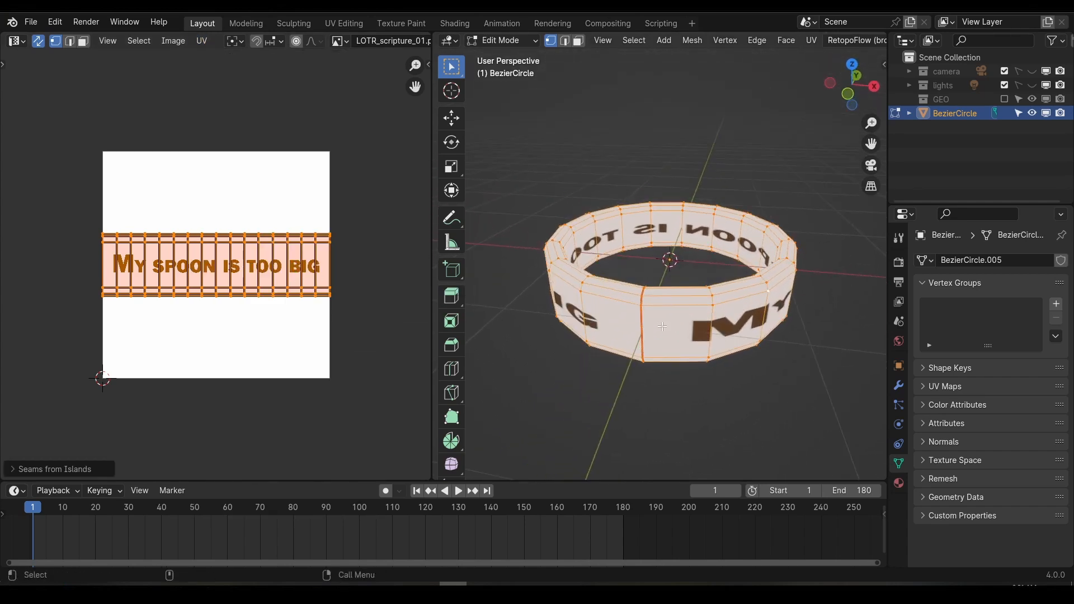
pyautogui.press('g')
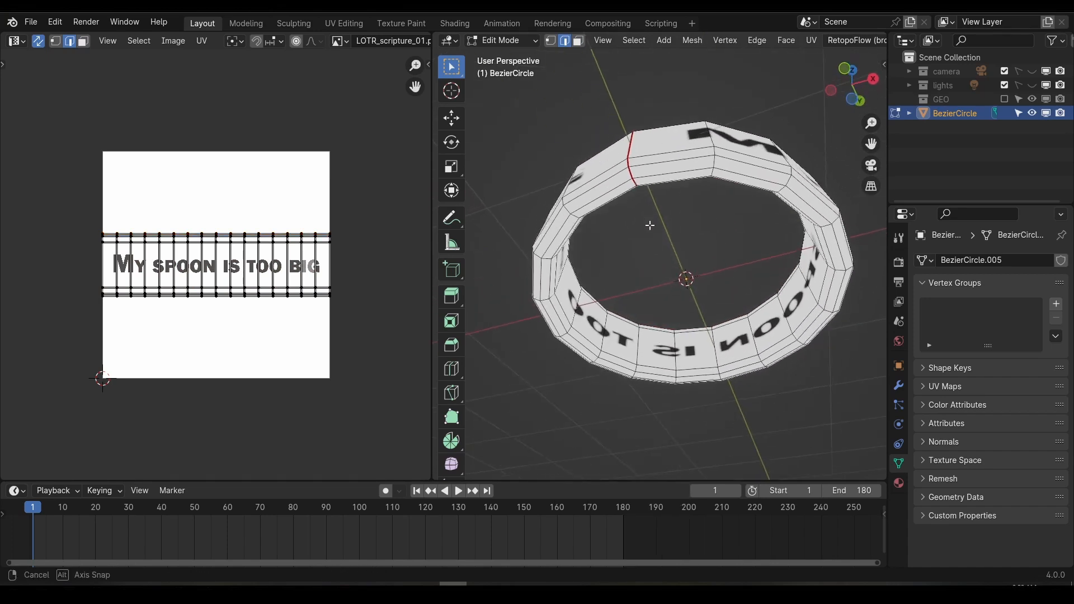
pyautogui.click(756, 41)
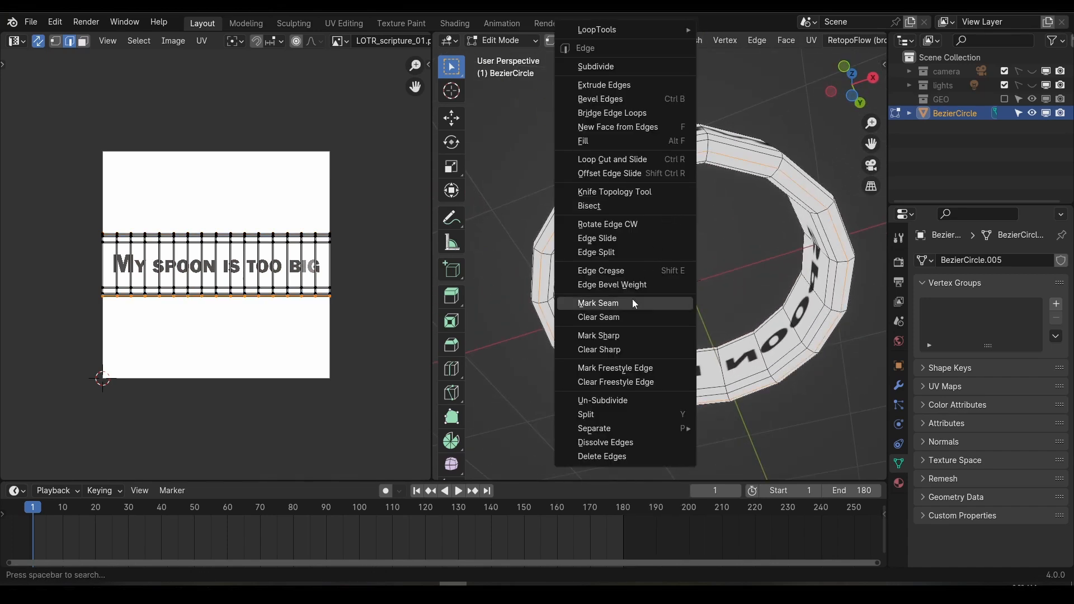
pyautogui.click(597, 303)
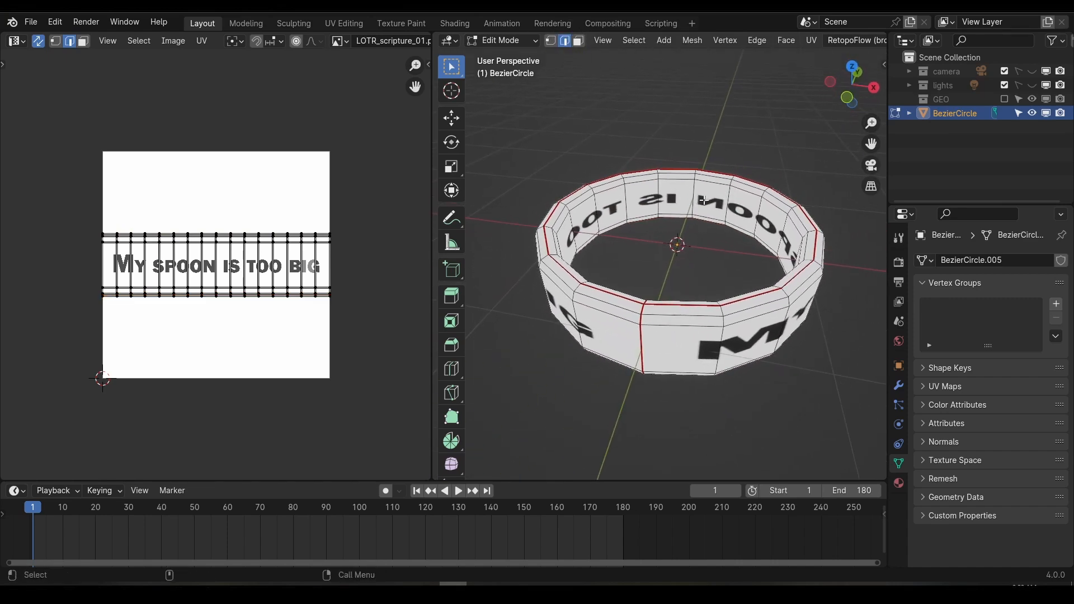
# - Select the linked band faces with Delimit set to Seam
pyautogui.press('L')
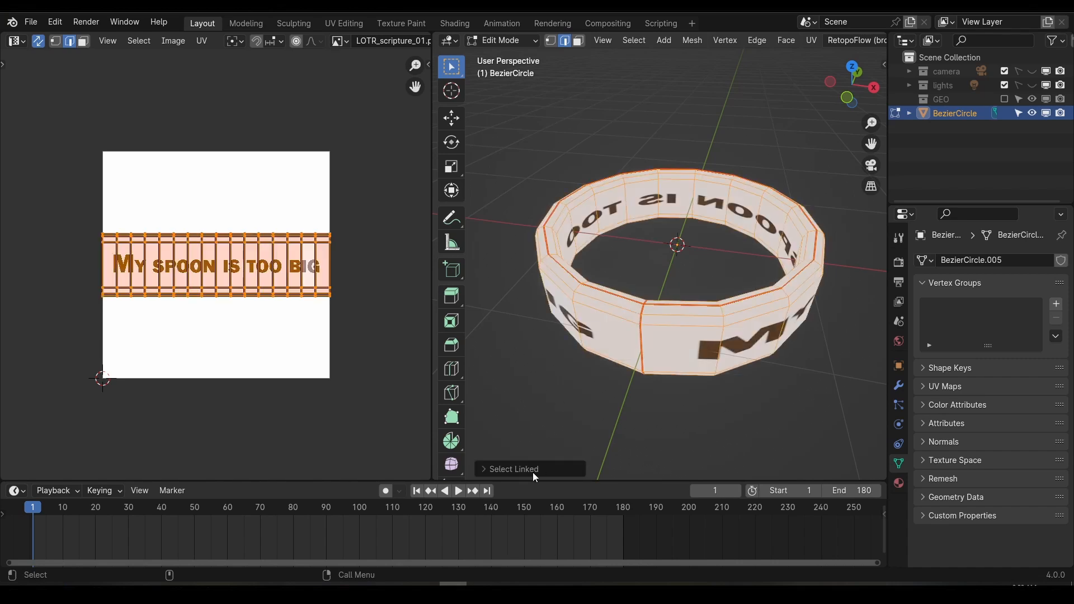
pyautogui.click(513, 469)
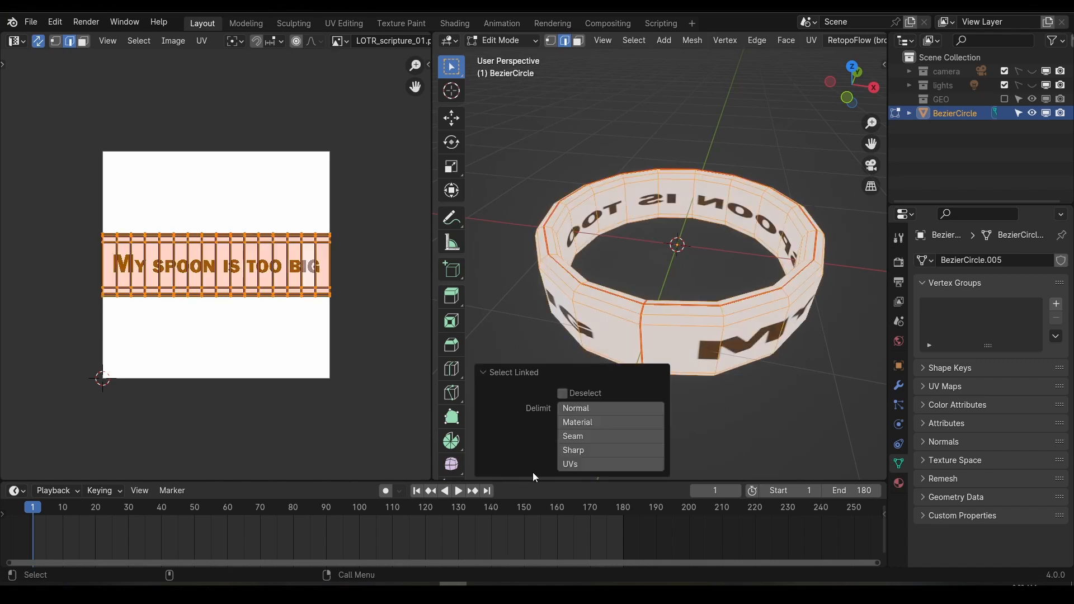
pyautogui.click(588, 436)
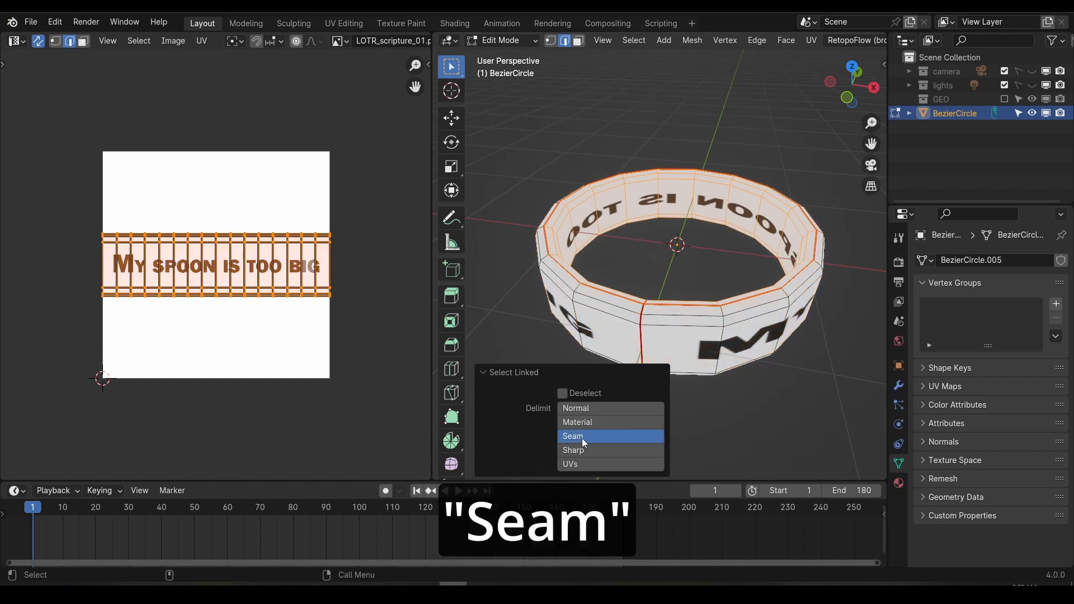
pyautogui.click(574, 437)
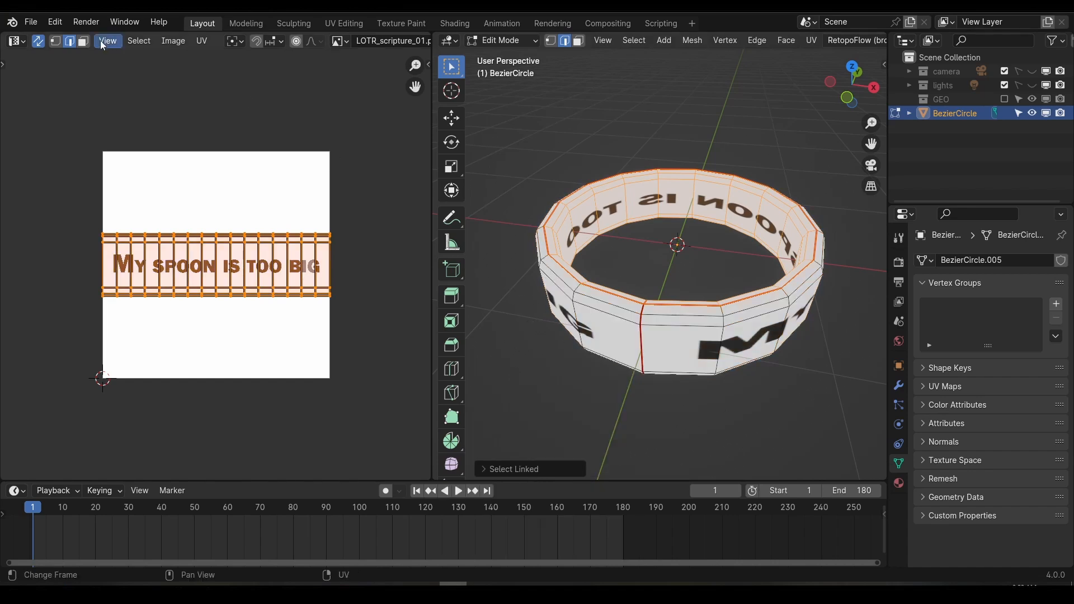
# - Scale the outer band's UV island along X to about 0.87
pyautogui.press('s')
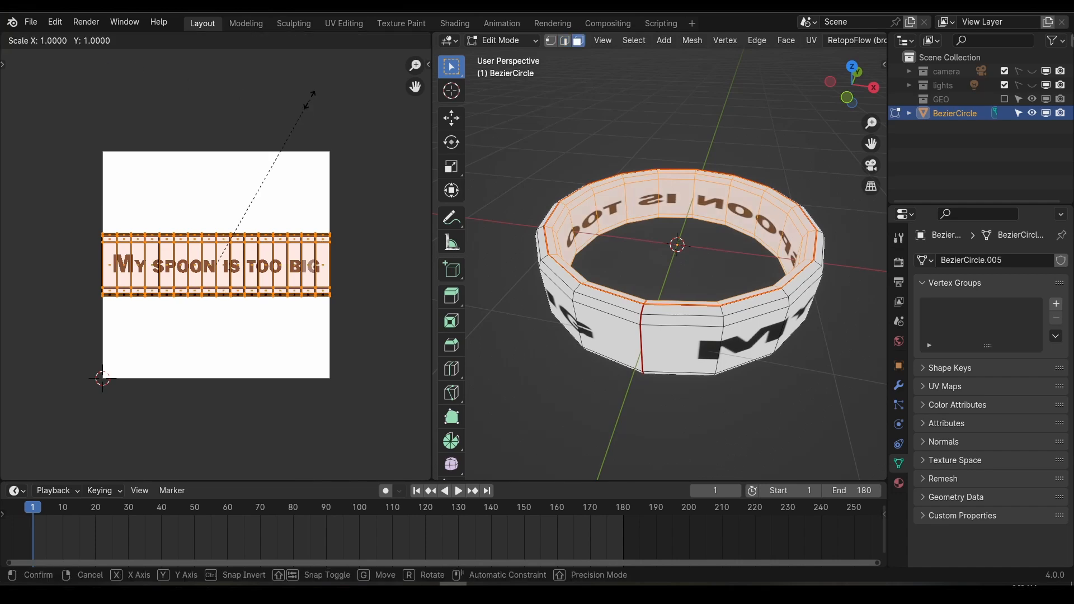
pyautogui.press('s')
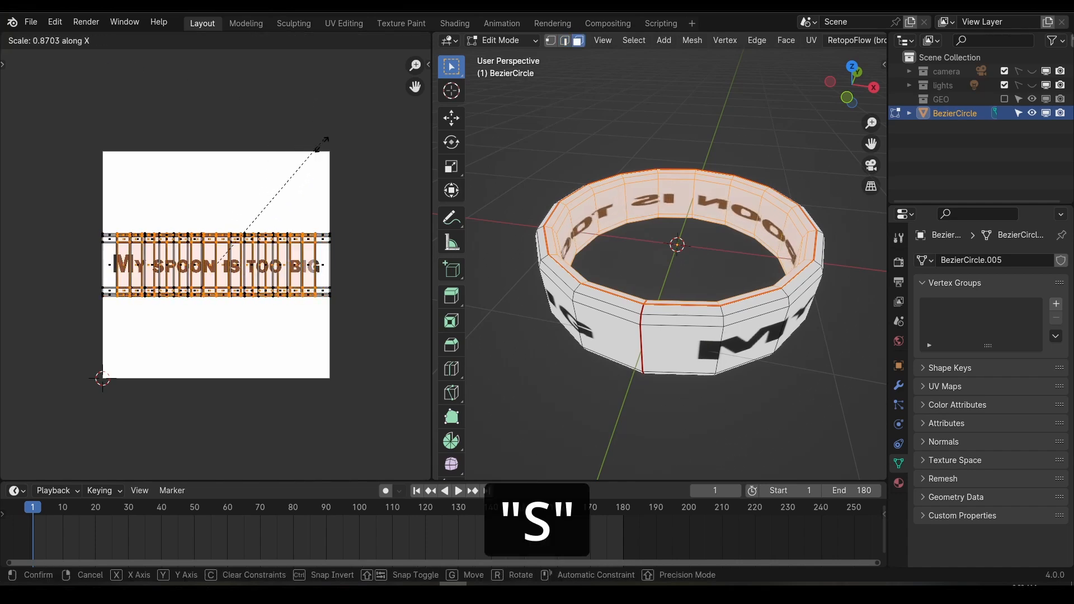
pyautogui.press('x')
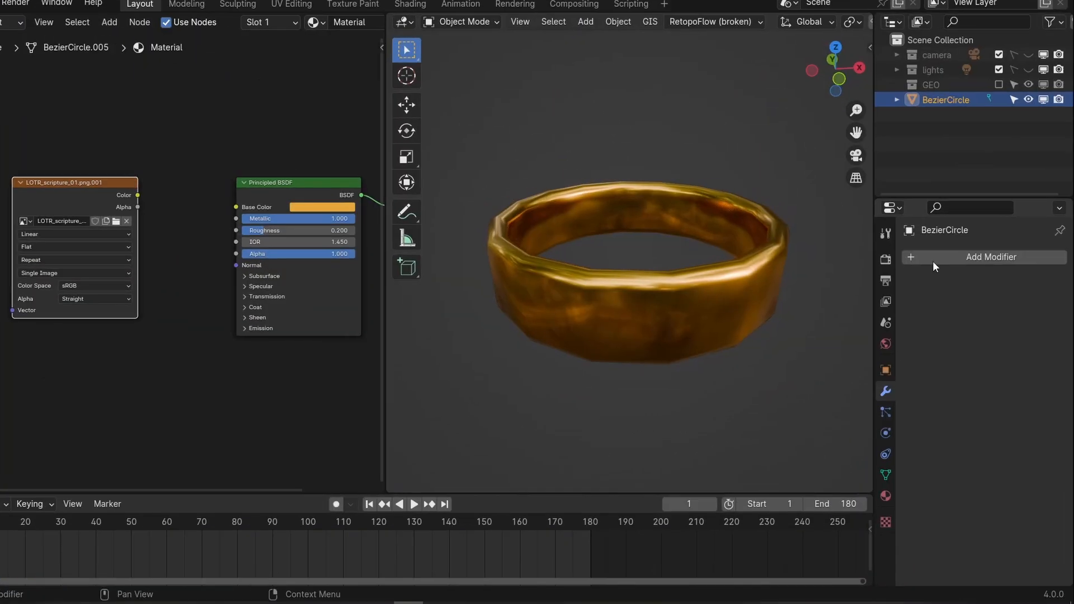
# - Add a Subdivision Surface modifier to the ring
pyautogui.click(984, 257)
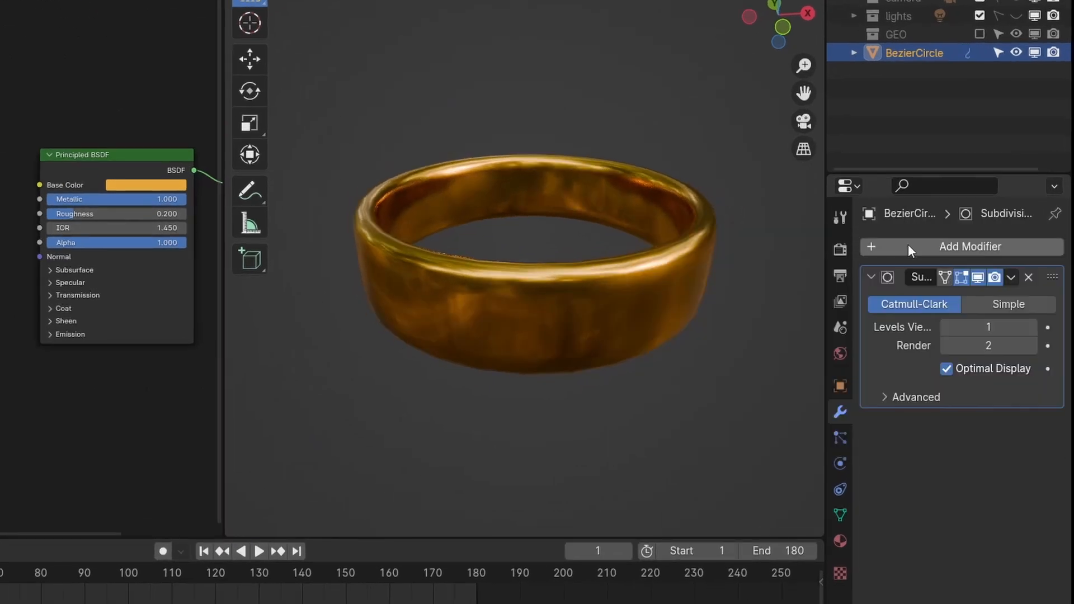
pyautogui.click(988, 327)
pyautogui.write('mi')
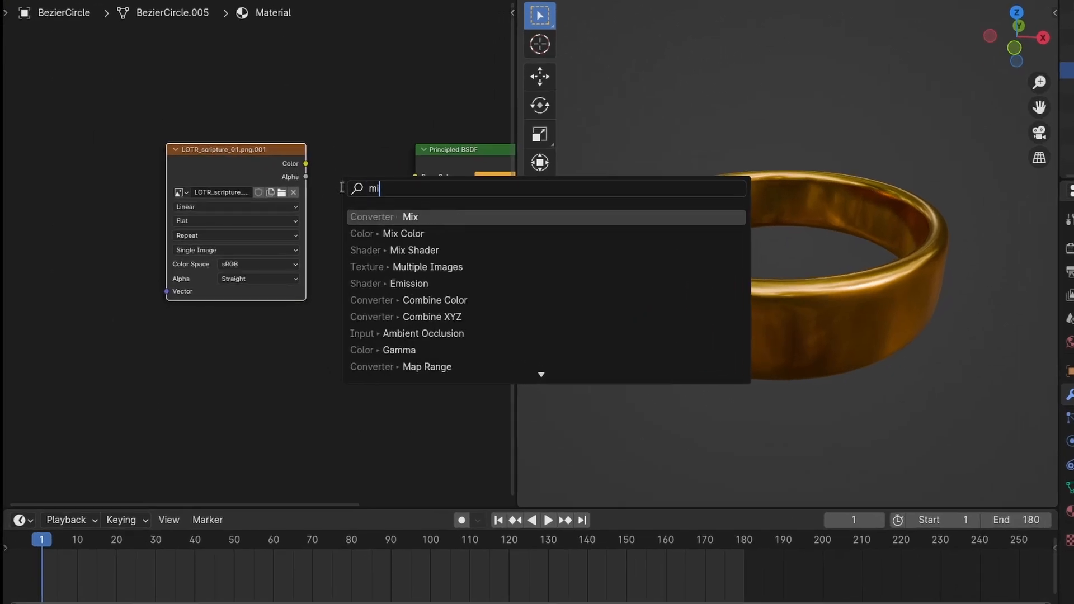
# - Add a Mix node set to Multiply combining the gold base colour with the inscription image
pyautogui.click(410, 217)
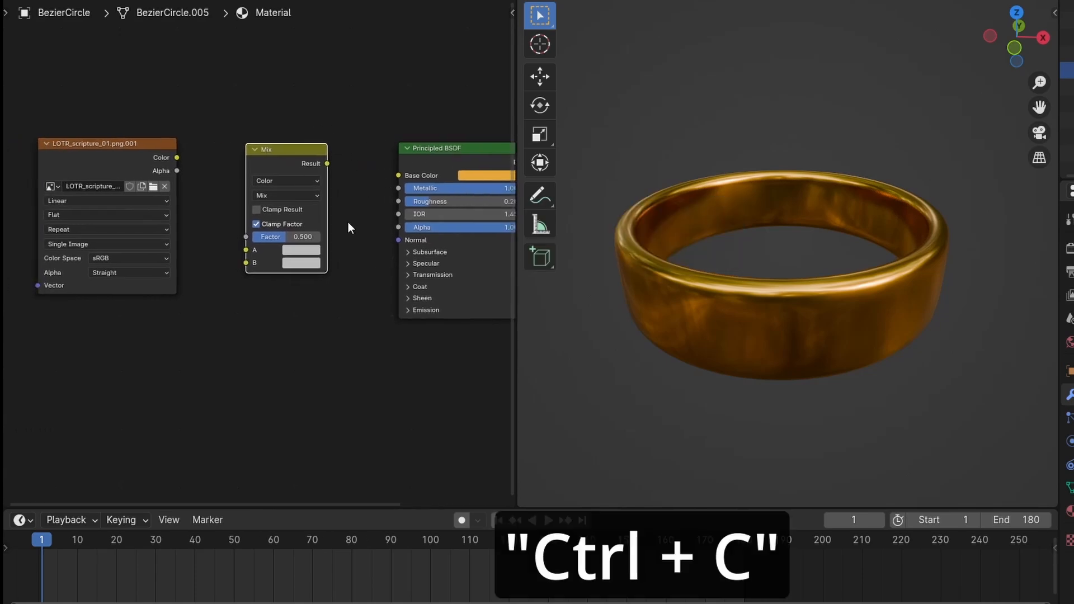
pyautogui.press('ctrl+v')
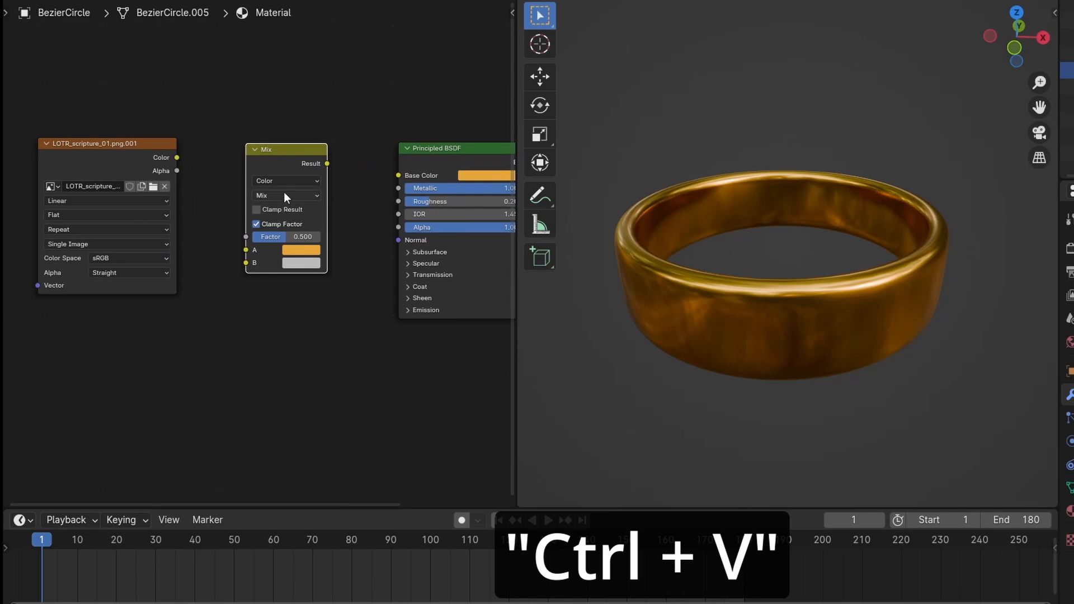
pyautogui.click(286, 195)
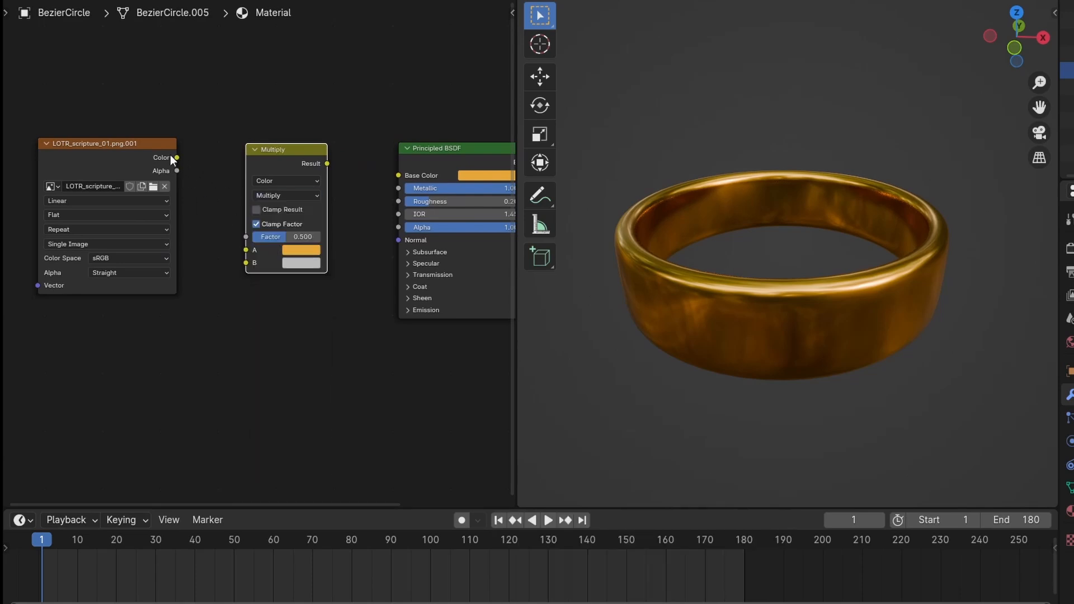
pyautogui.moveTo(175, 157); pyautogui.dragTo(246, 249)
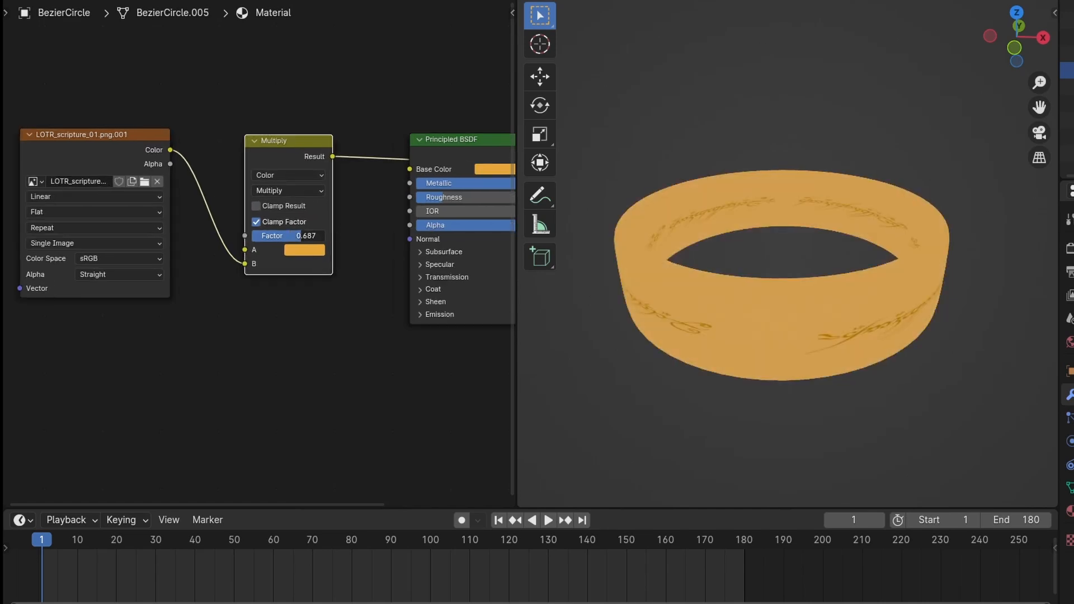
# - Raise the Mix Factor to 1 and set the Bump node Distance to 0.001
pyautogui.moveTo(274, 236); pyautogui.dragTo(315, 237)
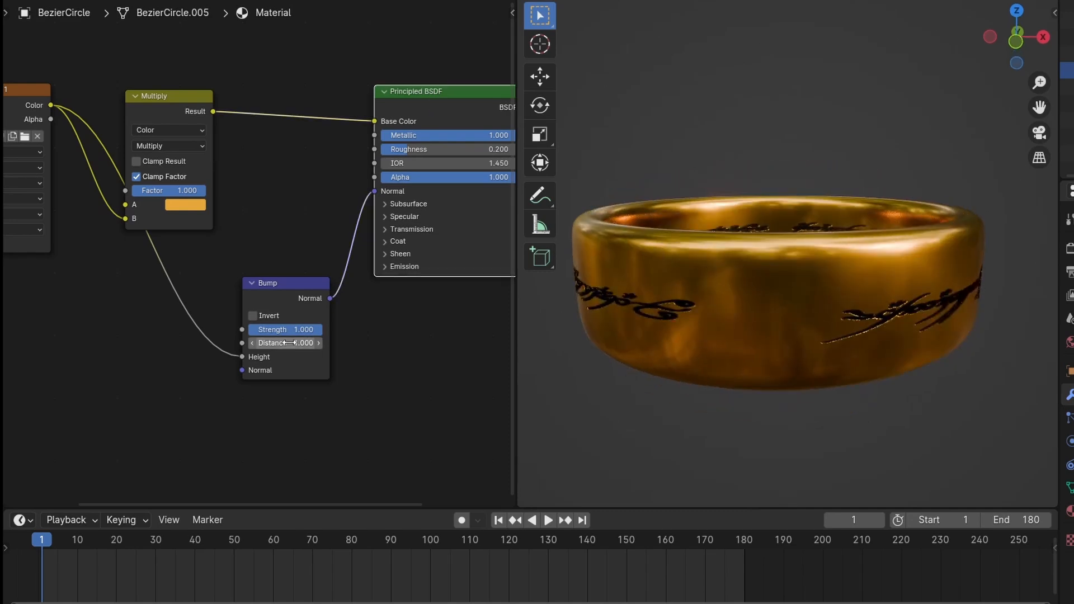
pyautogui.moveTo(294, 342); pyautogui.dragTo(284, 343)
pyautogui.write('0.001')
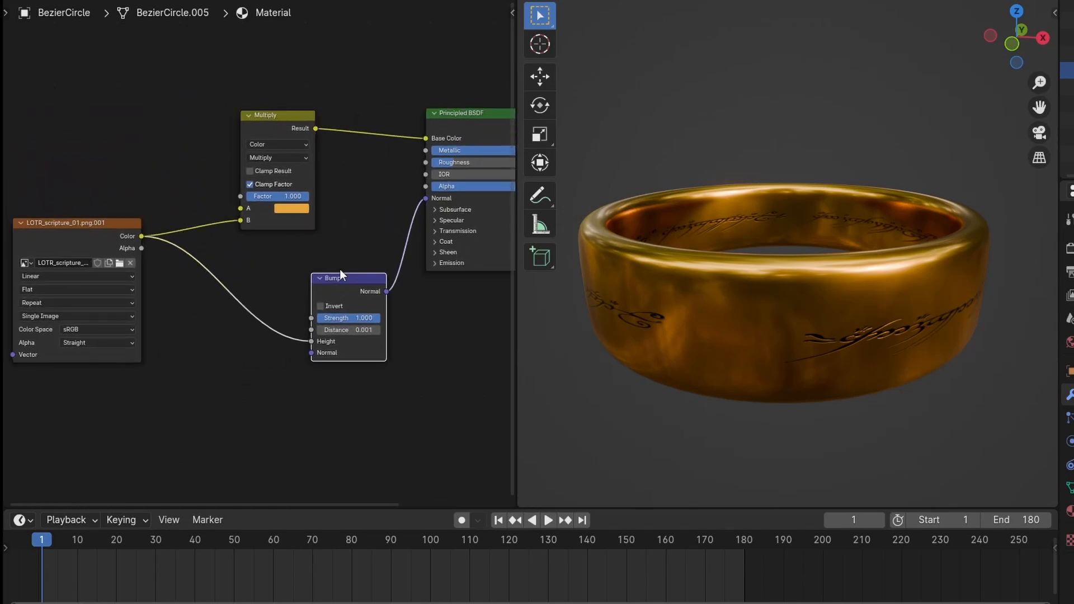
# - Add a Noise Texture and a Color Ramp feeding the material's Roughness
pyautogui.write('noise')
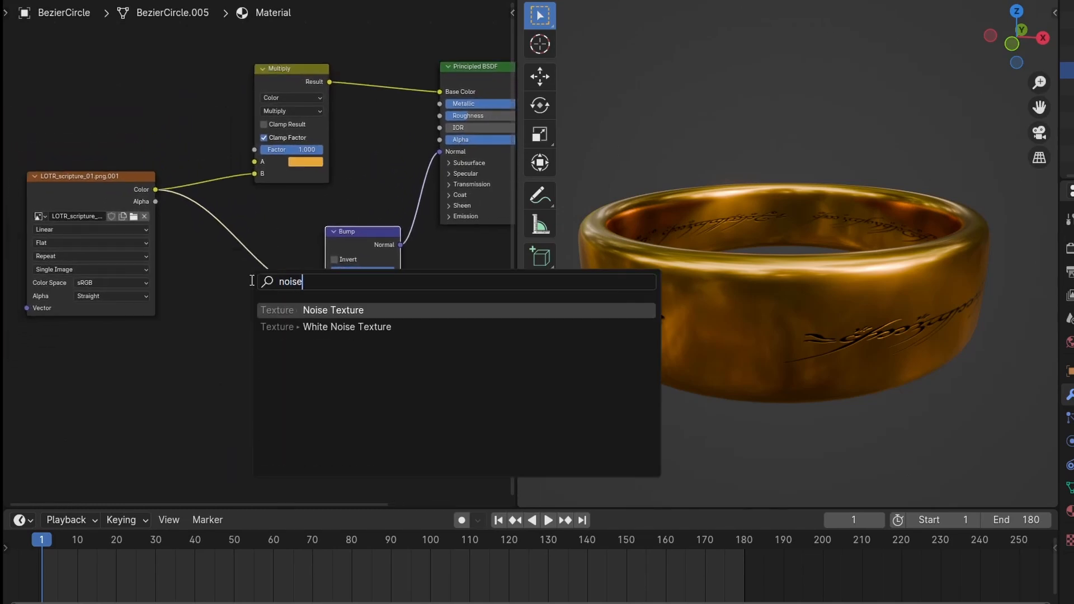
pyautogui.click(334, 310)
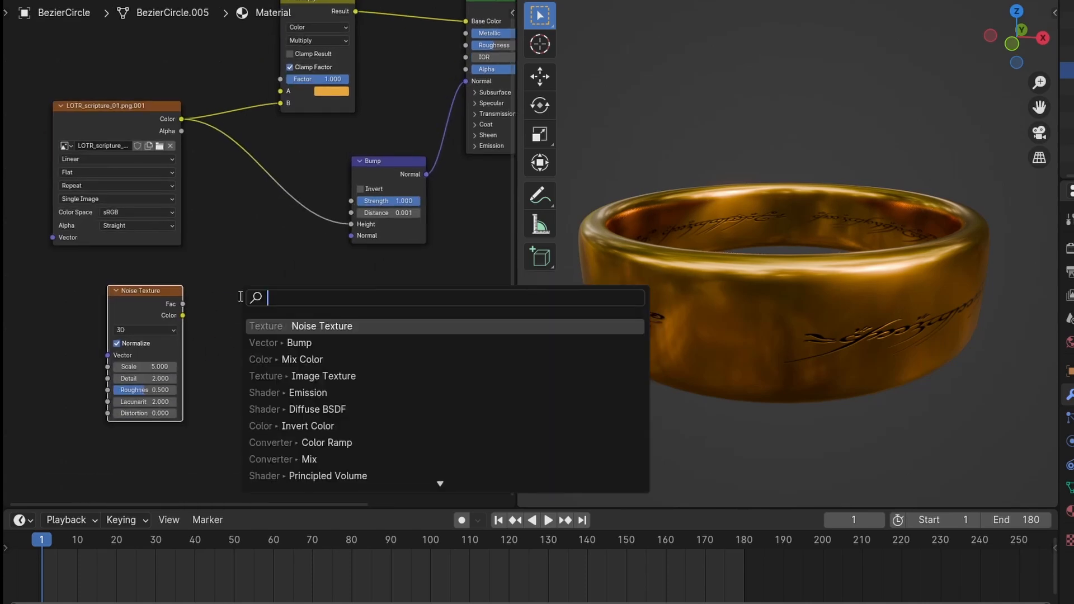
pyautogui.click(326, 443)
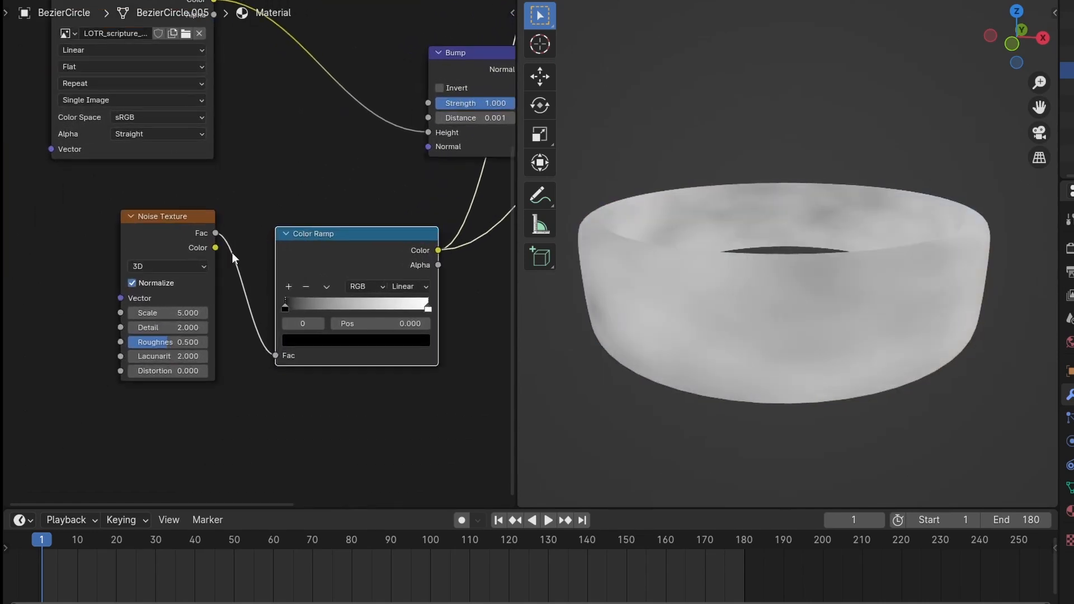
# - Set noise Scale 17.8 and Detail 5.1, tighten the ramp stops and set the right stop colour
pyautogui.moveTo(166, 312); pyautogui.dragTo(220, 312)
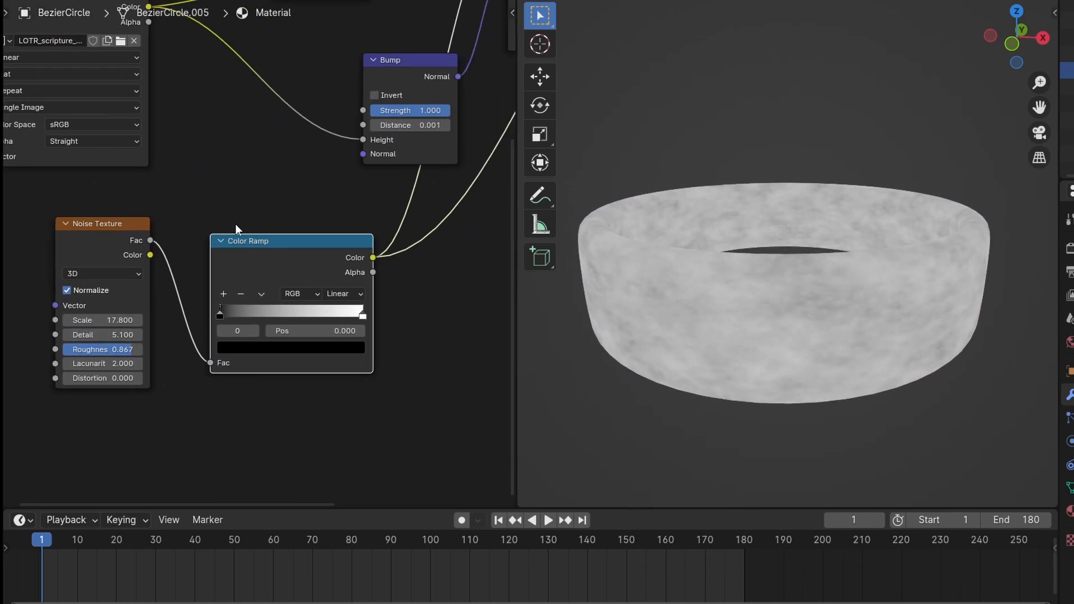
pyautogui.moveTo(220, 314); pyautogui.dragTo(259, 313)
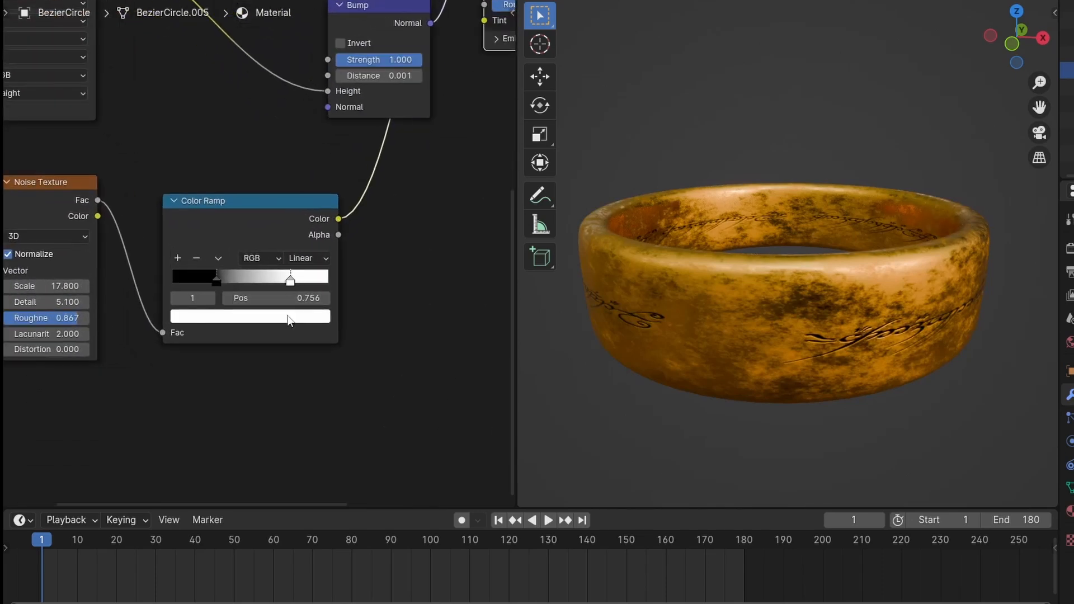
pyautogui.click(251, 316)
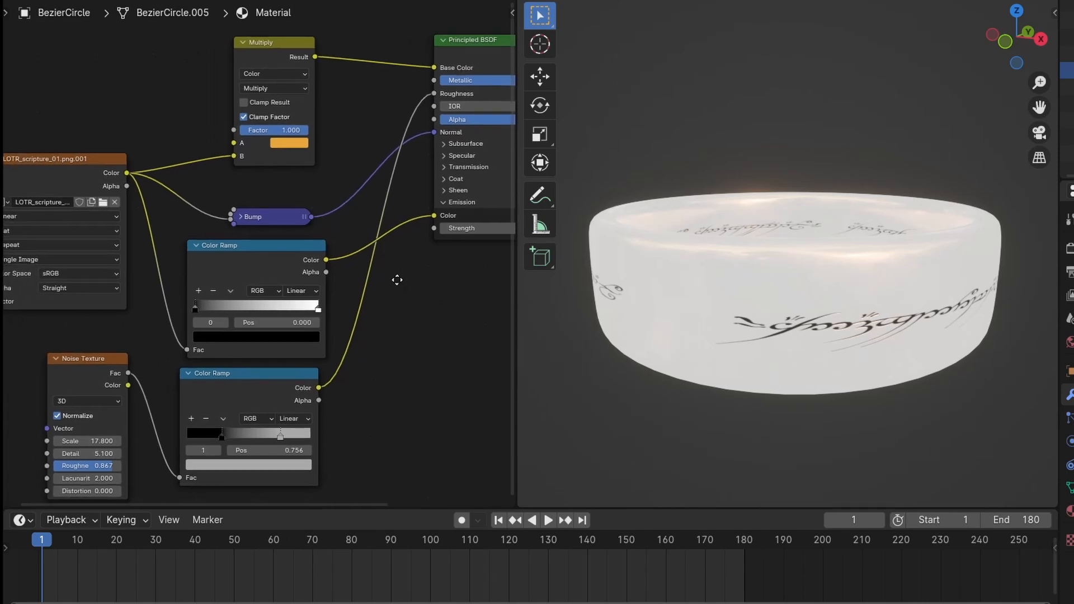
# - Route the image Color through a new Color Ramp into Emission Color with strength 15
pyautogui.click(228, 291)
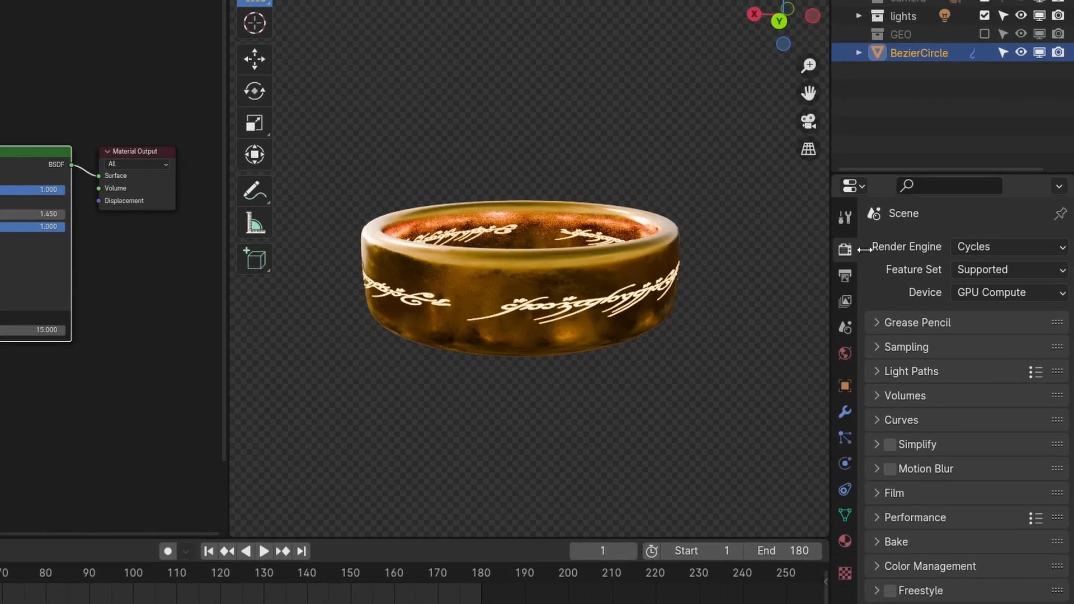
# - Set the render engine to EEVEE and enable Bloom for the glow halo
pyautogui.click(1009, 246)
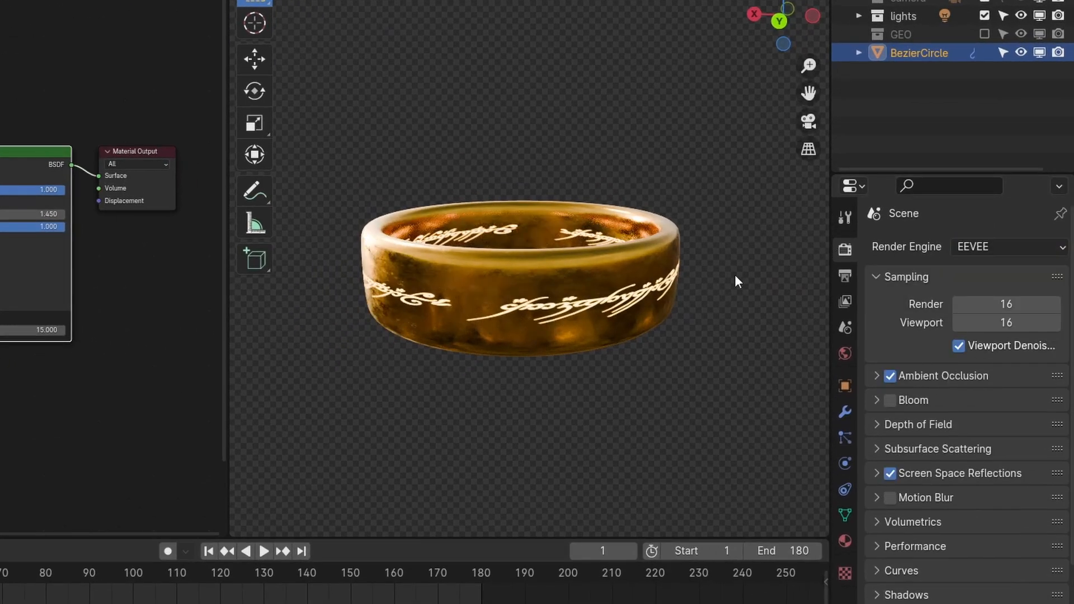
pyautogui.click(889, 400)
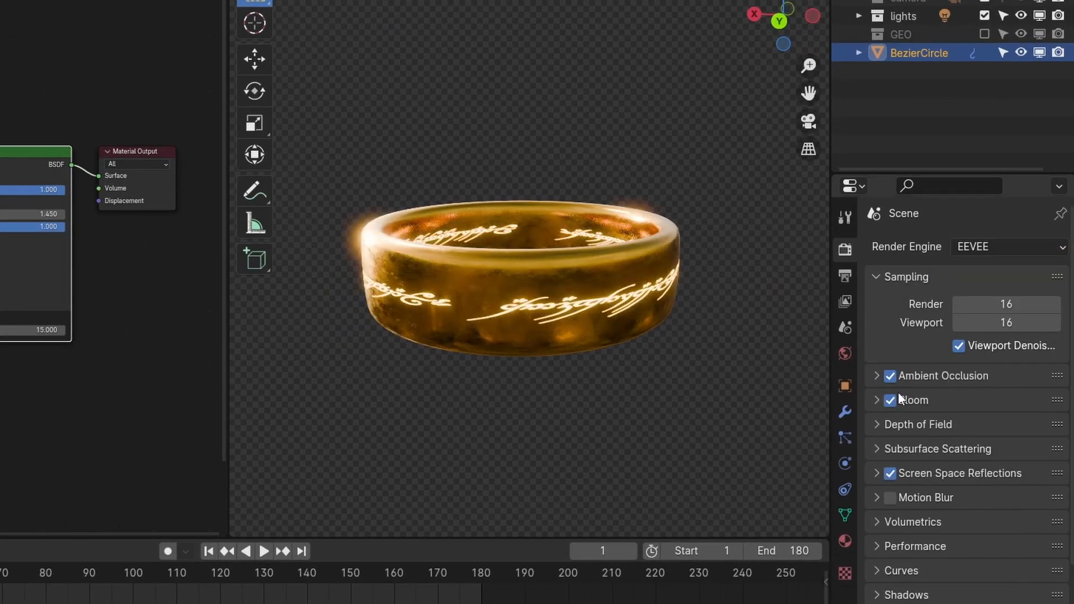